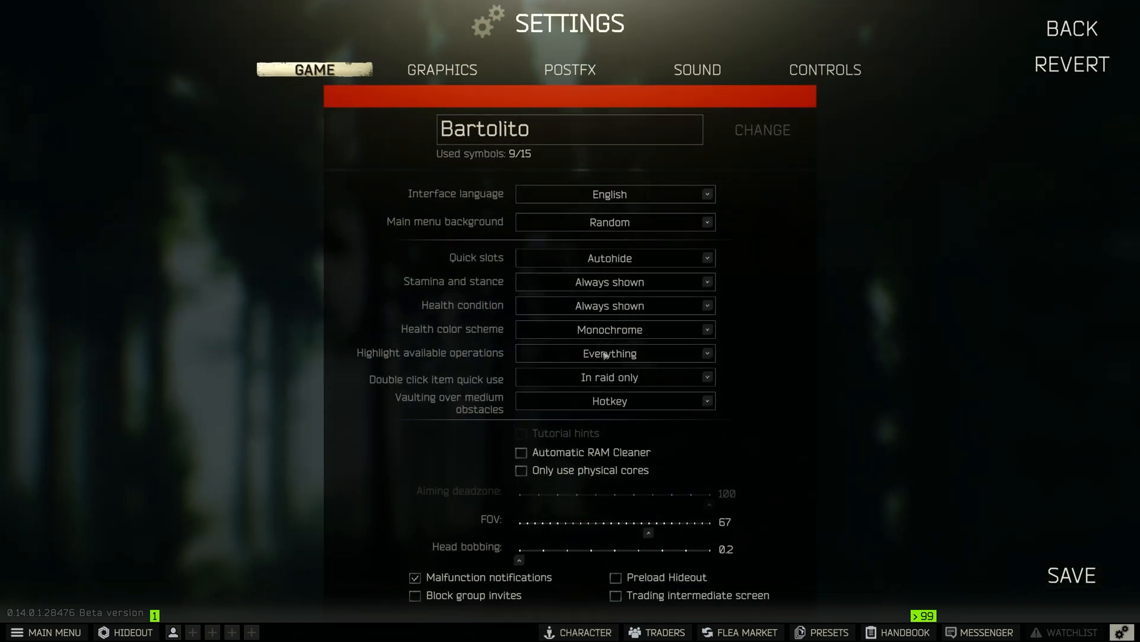
- In graphics settings, set aspect ratio to 4:3 and try the 1920x1440 (4:3) resolution
{"action": "left_click", "coordinate": [441, 69]}
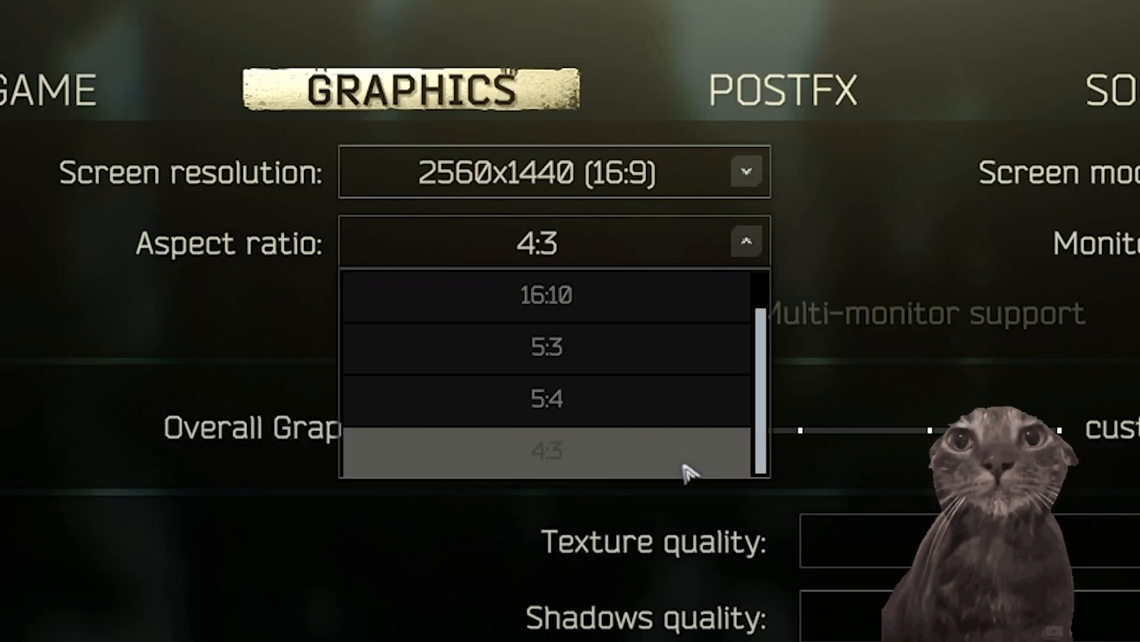
{"action": "left_click", "coordinate": [545, 450]}
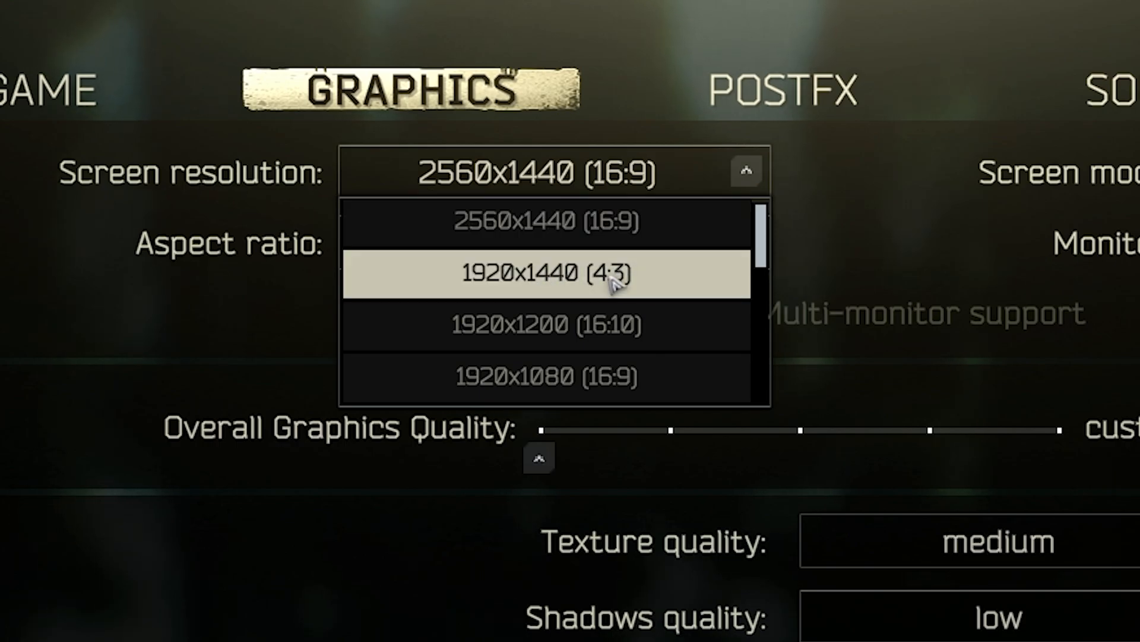
{"action": "left_click", "coordinate": [546, 275]}
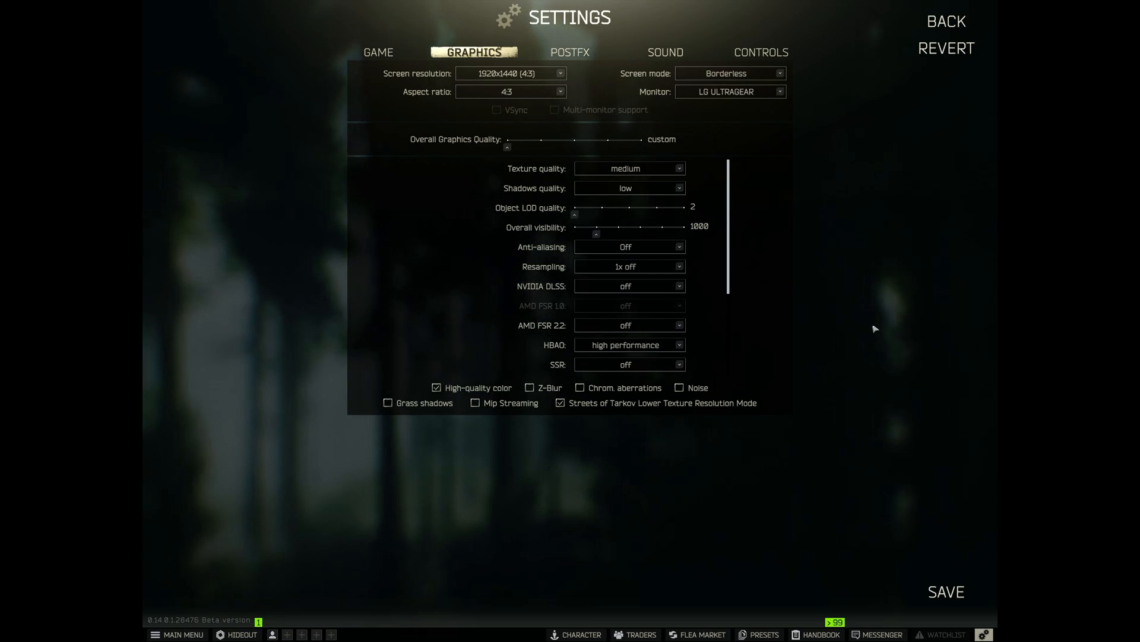
{"action": "mouse_move", "coordinate": [1061, 366]}
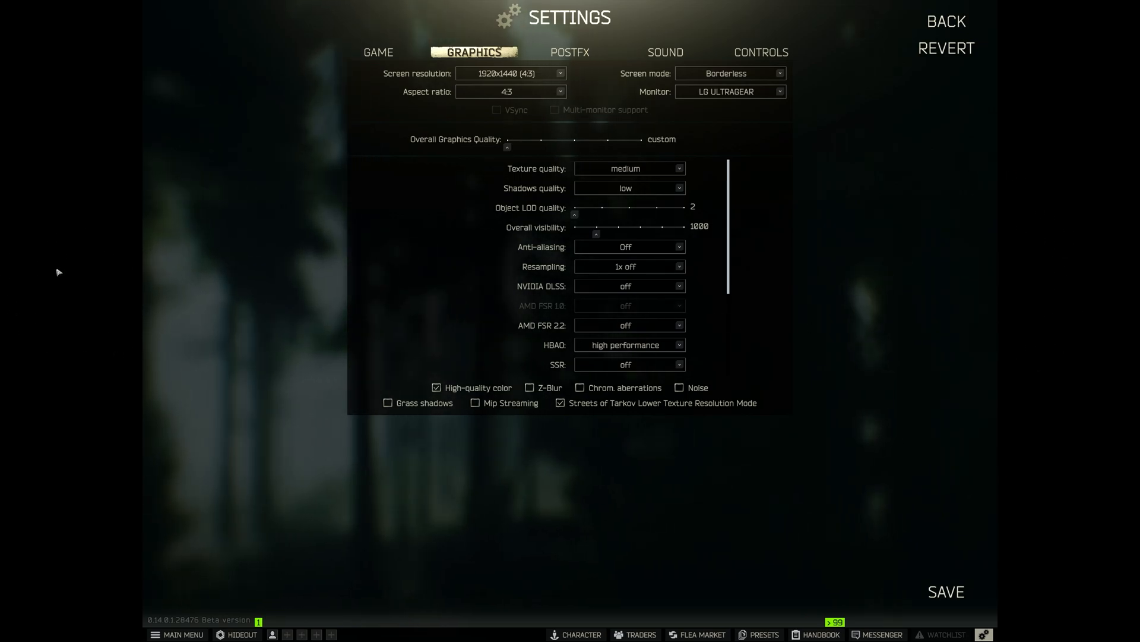
{"action": "mouse_move", "coordinate": [539, 449]}
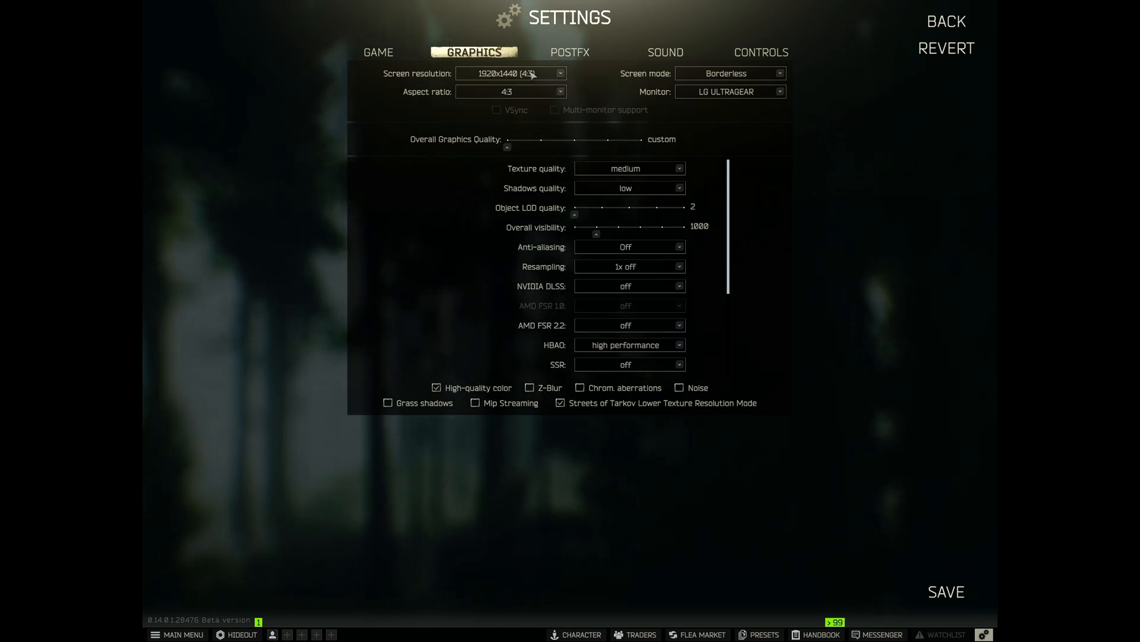
- Switch the resolution back to 2560x1440 (16:9) and keep the display changes
{"action": "left_click", "coordinate": [511, 72]}
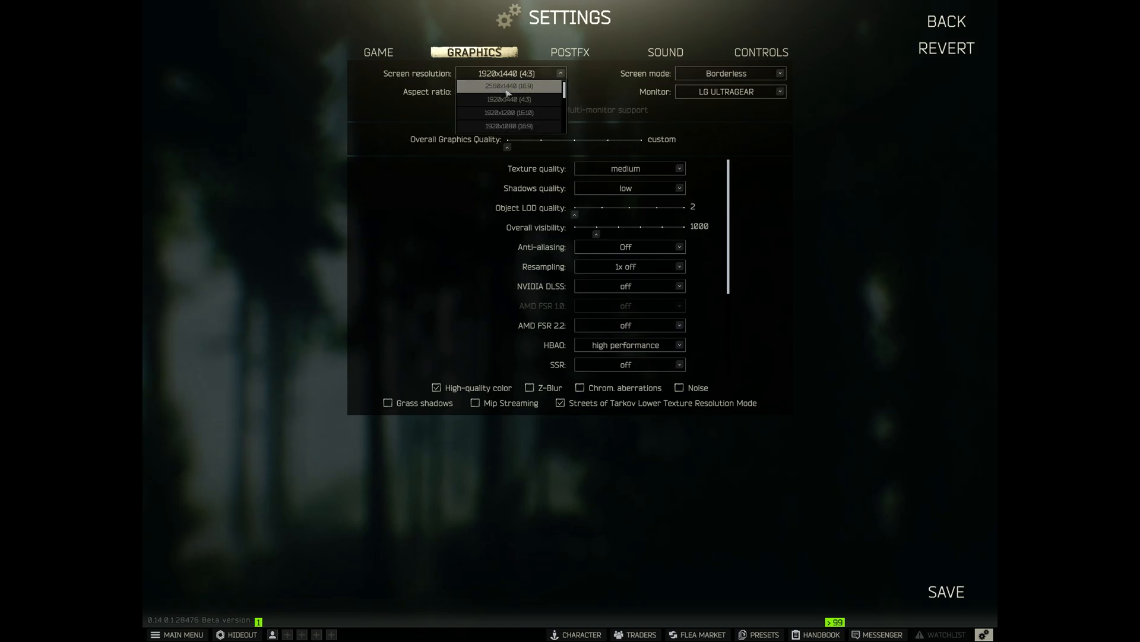
{"action": "left_click", "coordinate": [509, 85]}
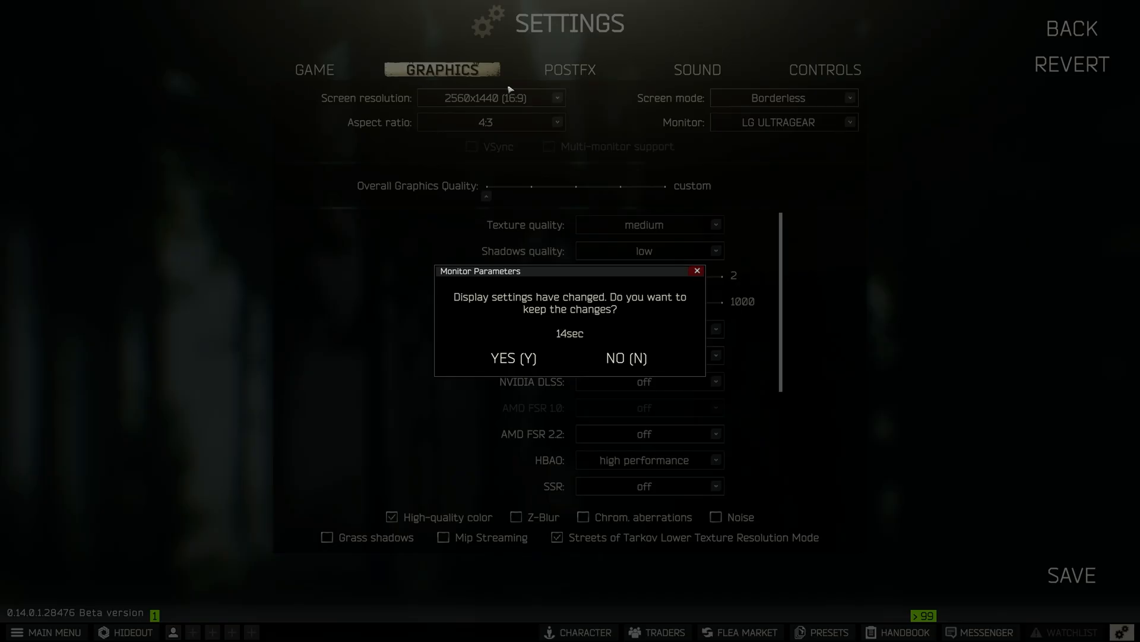
{"action": "left_click", "coordinate": [512, 357]}
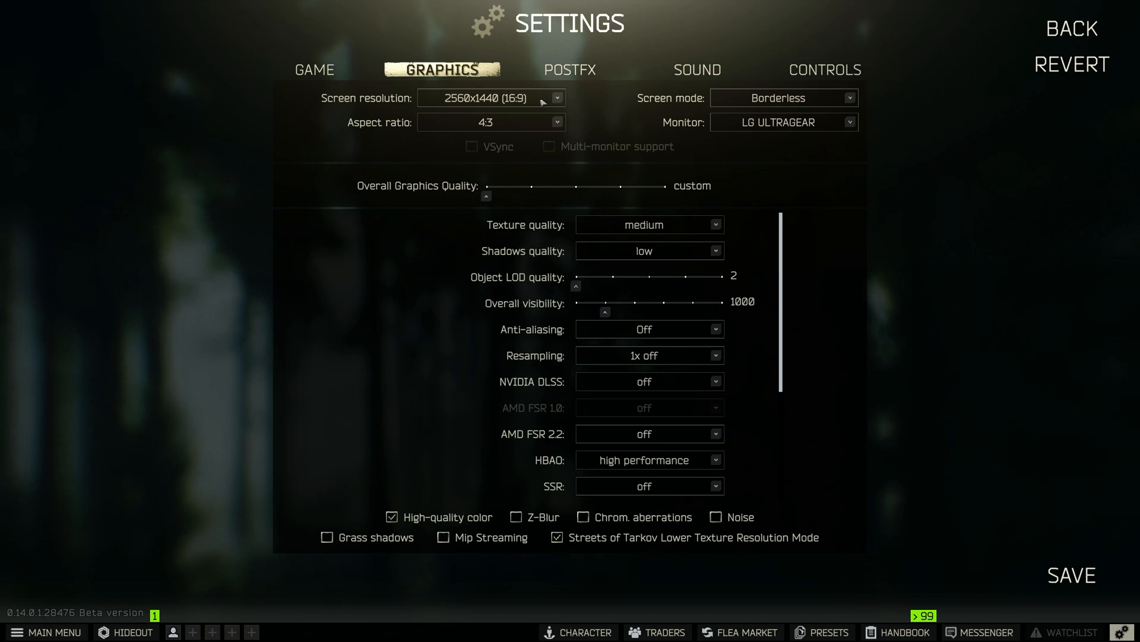
{"action": "mouse_move", "coordinate": [467, 141]}
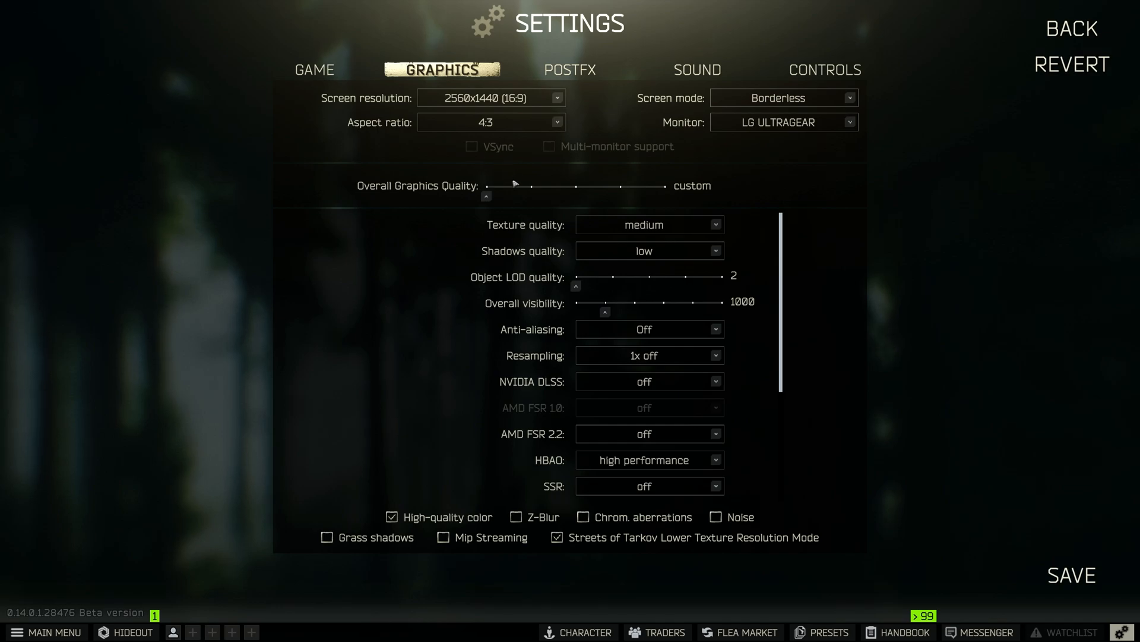
{"action": "mouse_move", "coordinate": [516, 188]}
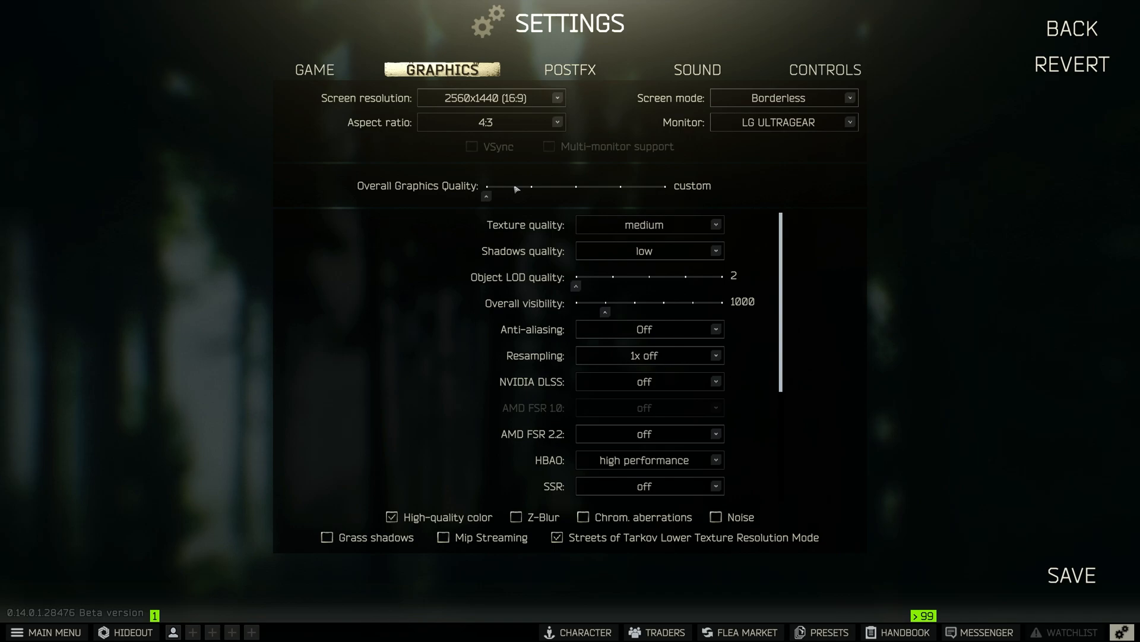
{"action": "mouse_move", "coordinate": [524, 163]}
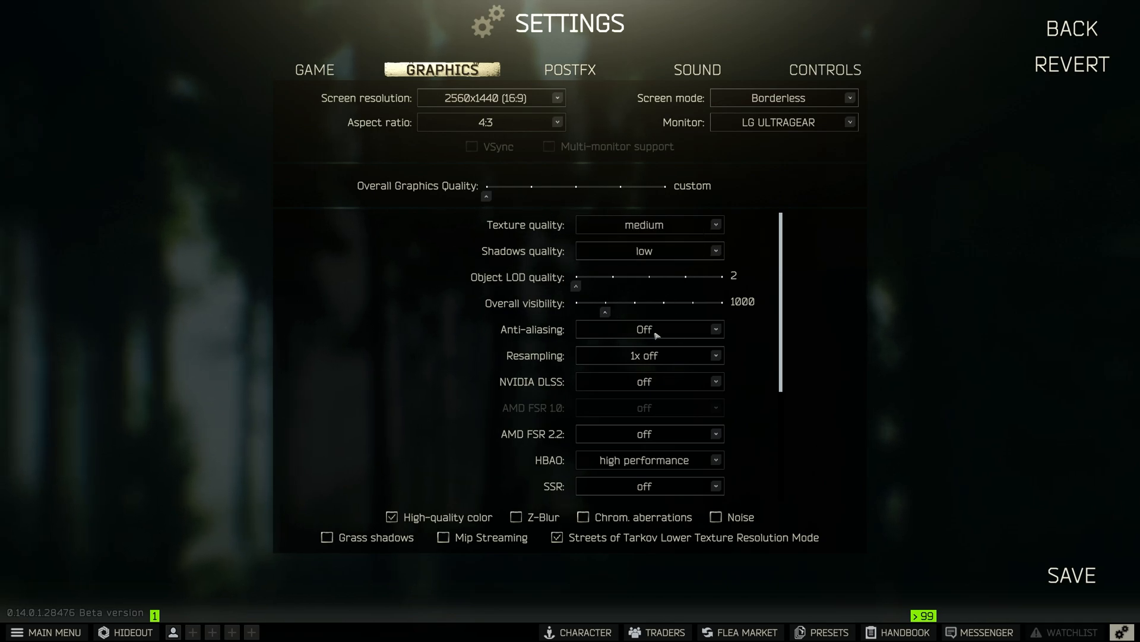
{"action": "mouse_move", "coordinate": [658, 348]}
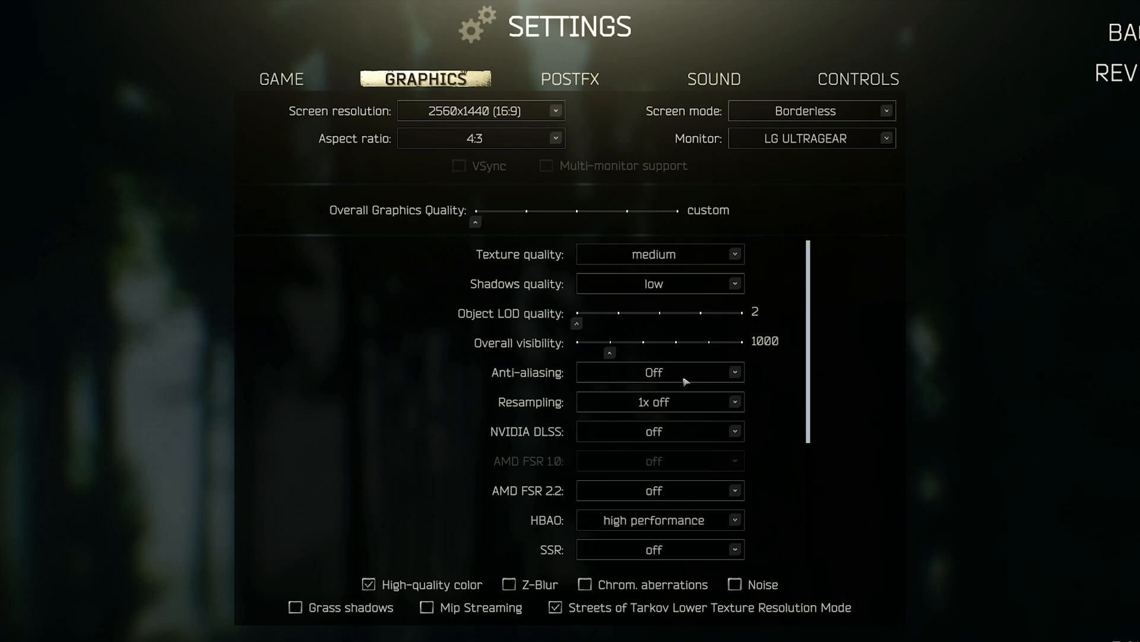
{"action": "mouse_move", "coordinate": [667, 402]}
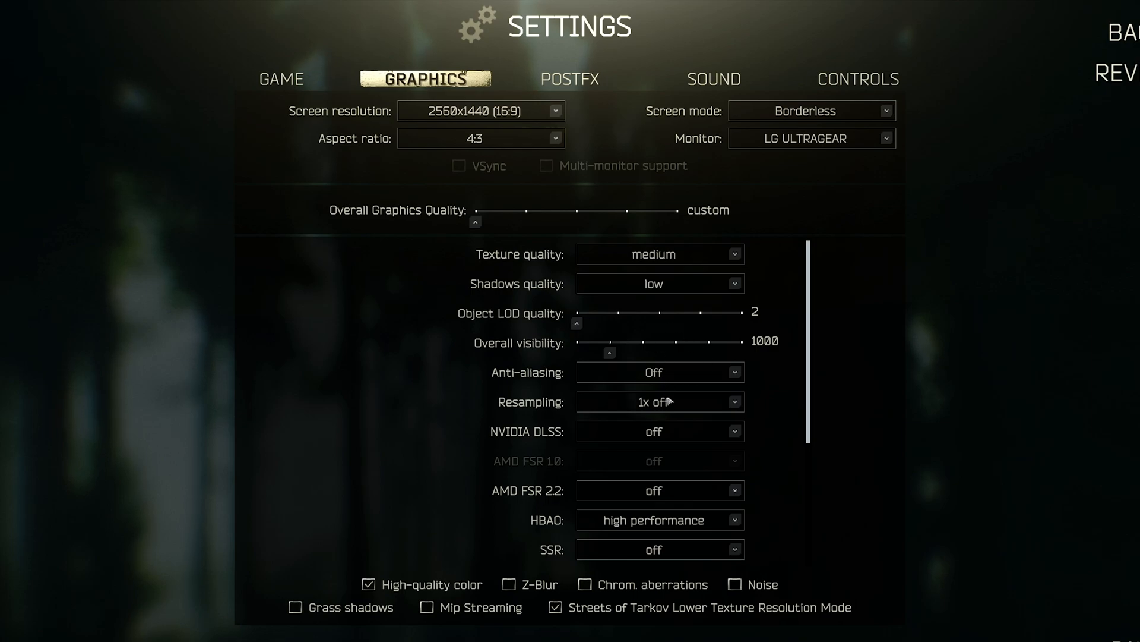
{"action": "mouse_move", "coordinate": [609, 435]}
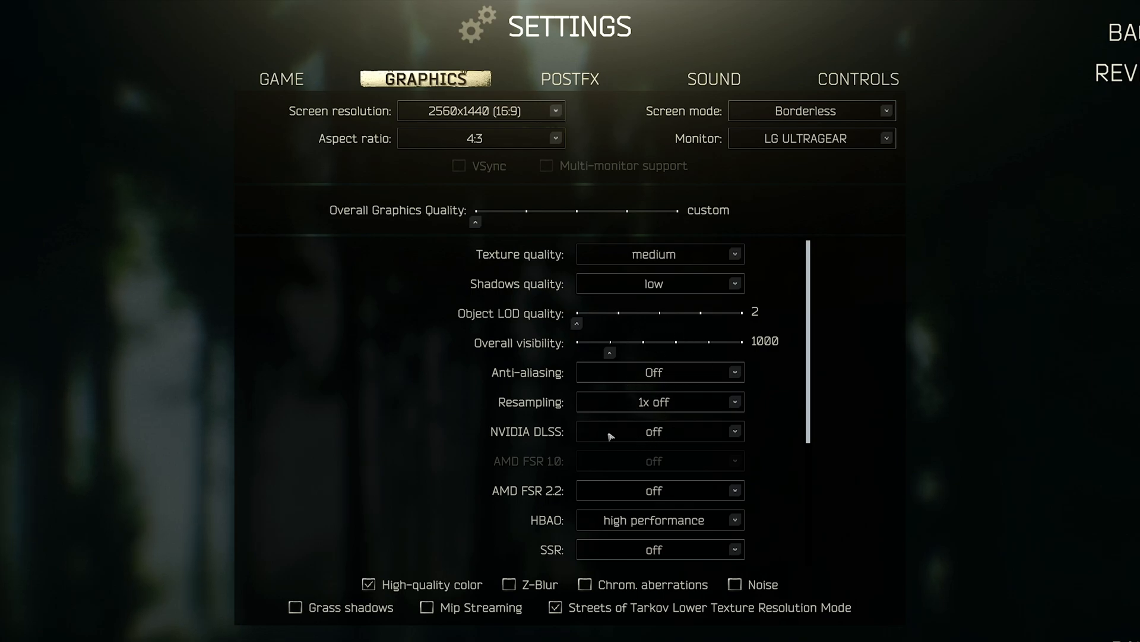
{"action": "mouse_move", "coordinate": [701, 376]}
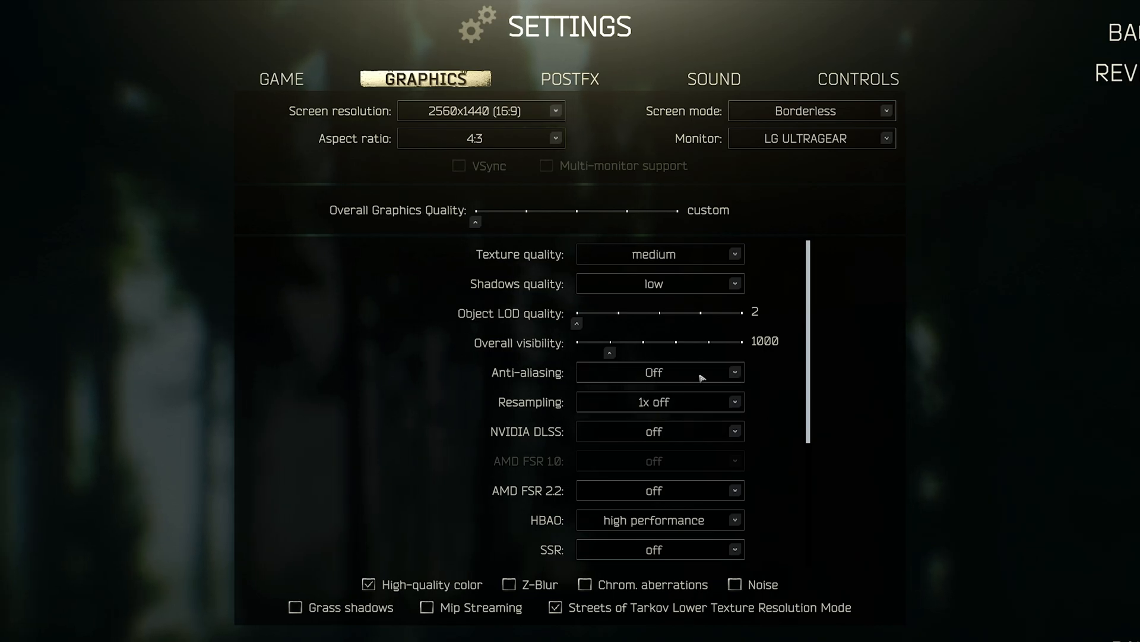
{"action": "mouse_move", "coordinate": [396, 344]}
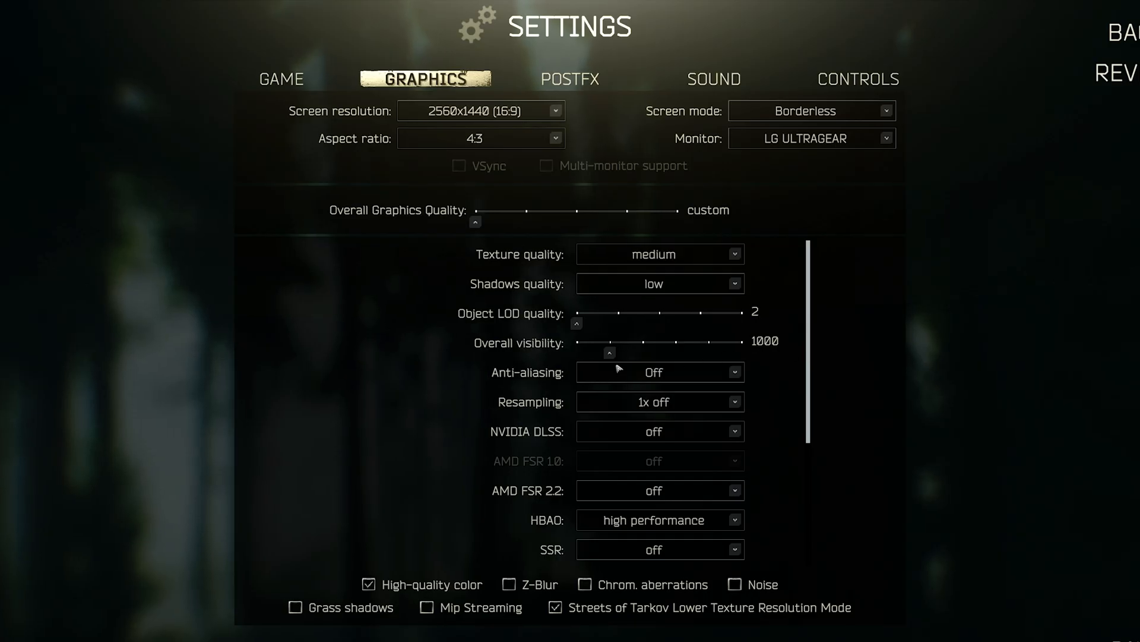
{"action": "mouse_move", "coordinate": [711, 424]}
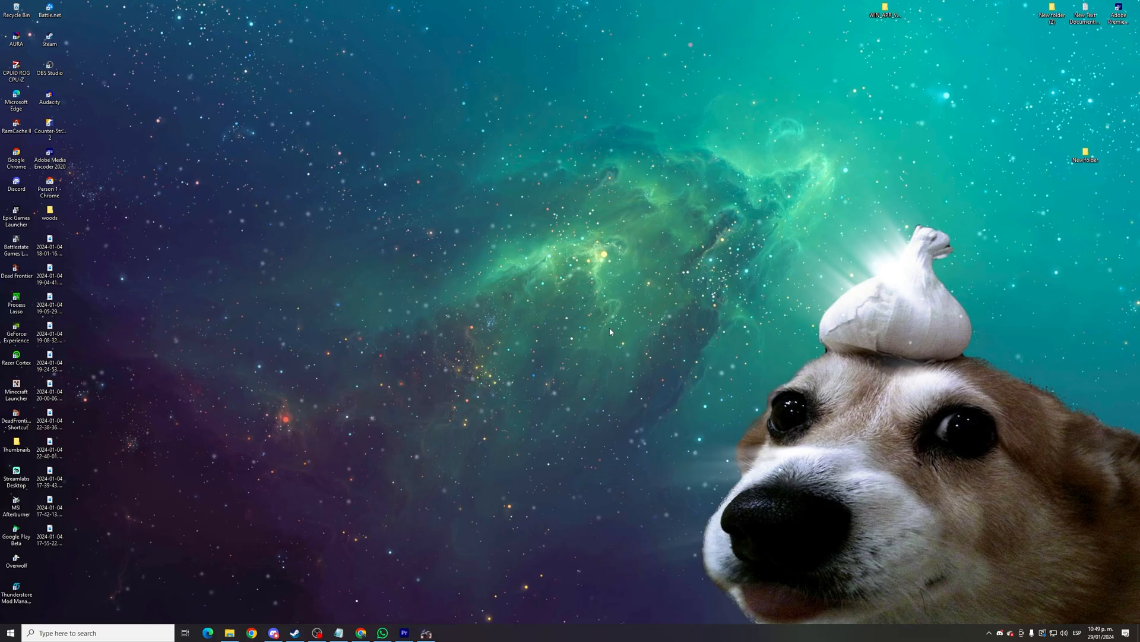
{"action": "mouse_move", "coordinate": [496, 158]}
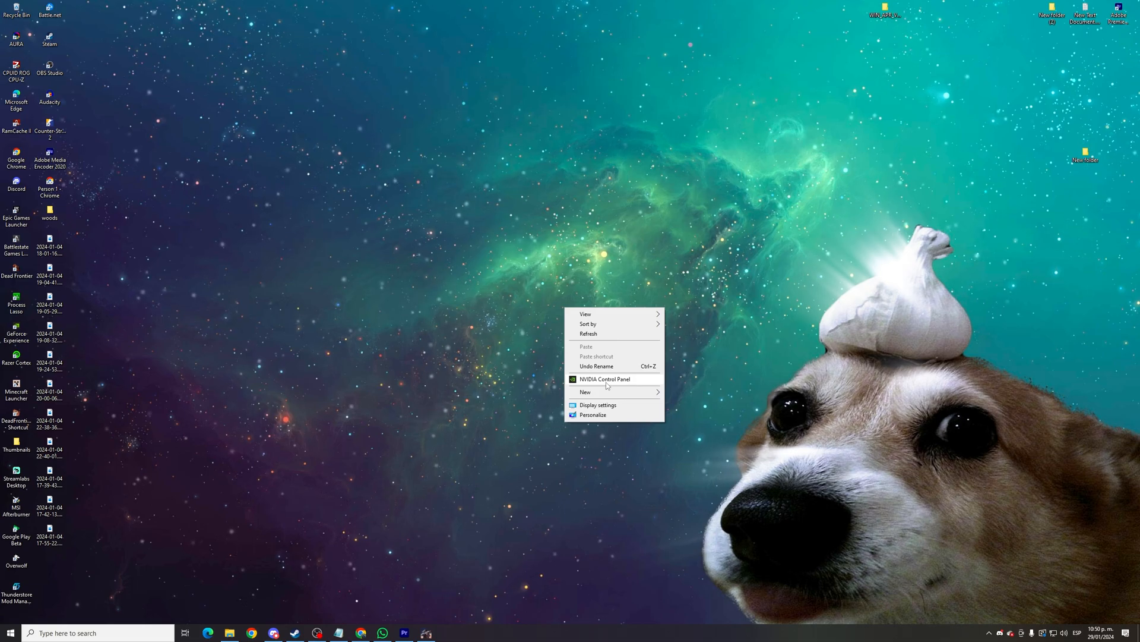
- Launch NVIDIA Control Panel from the desktop's right-click menu
{"action": "left_click", "coordinate": [474, 287]}
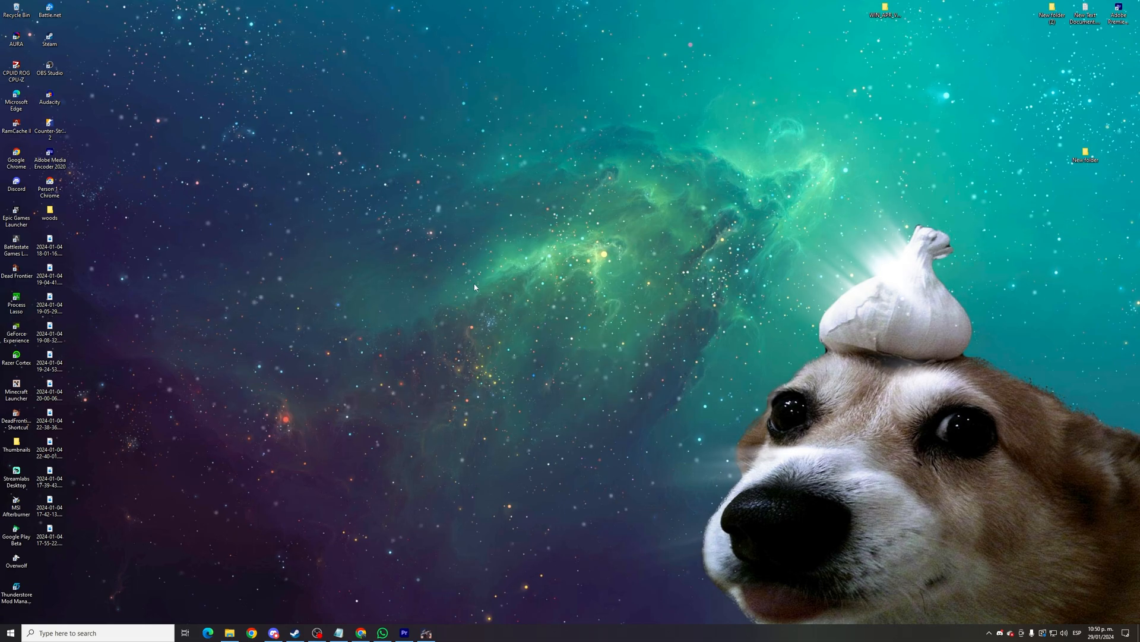
{"action": "right_click", "coordinate": [474, 286]}
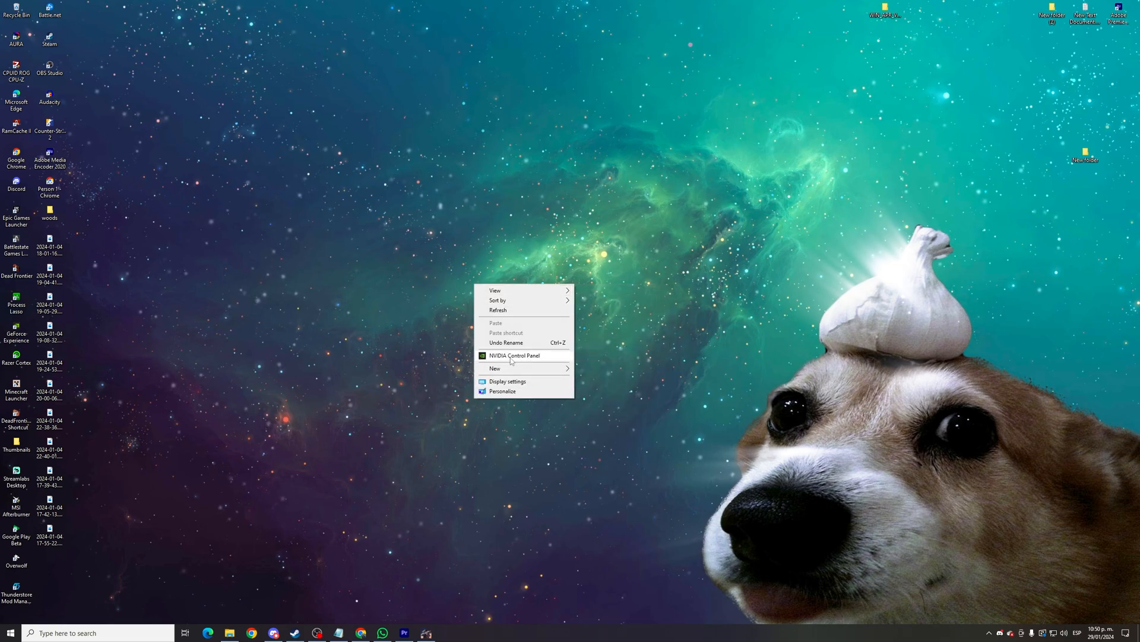
{"action": "left_click", "coordinate": [511, 373]}
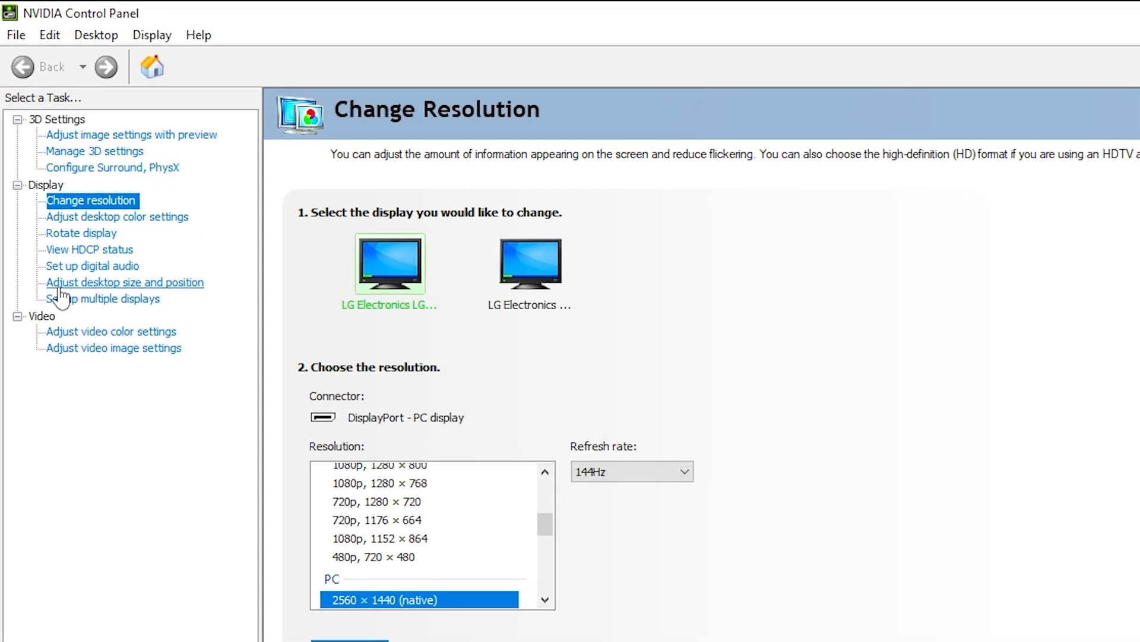
- Set the desktop scaling mode to Full-screen in Adjust desktop size and position
{"action": "left_click", "coordinate": [123, 282]}
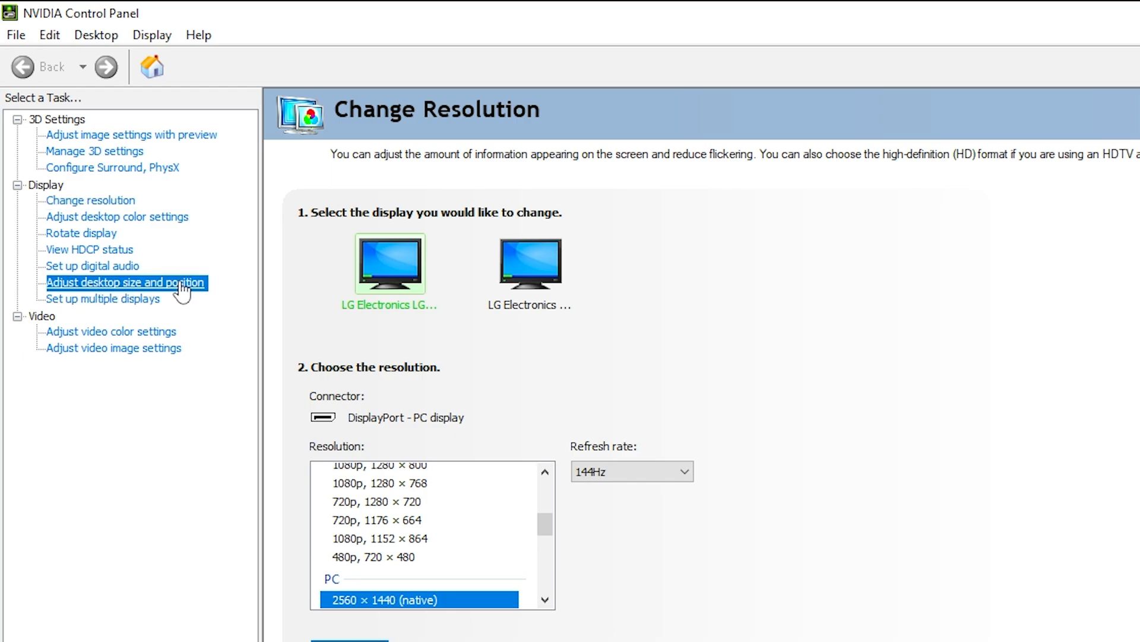
{"action": "left_click", "coordinate": [125, 282]}
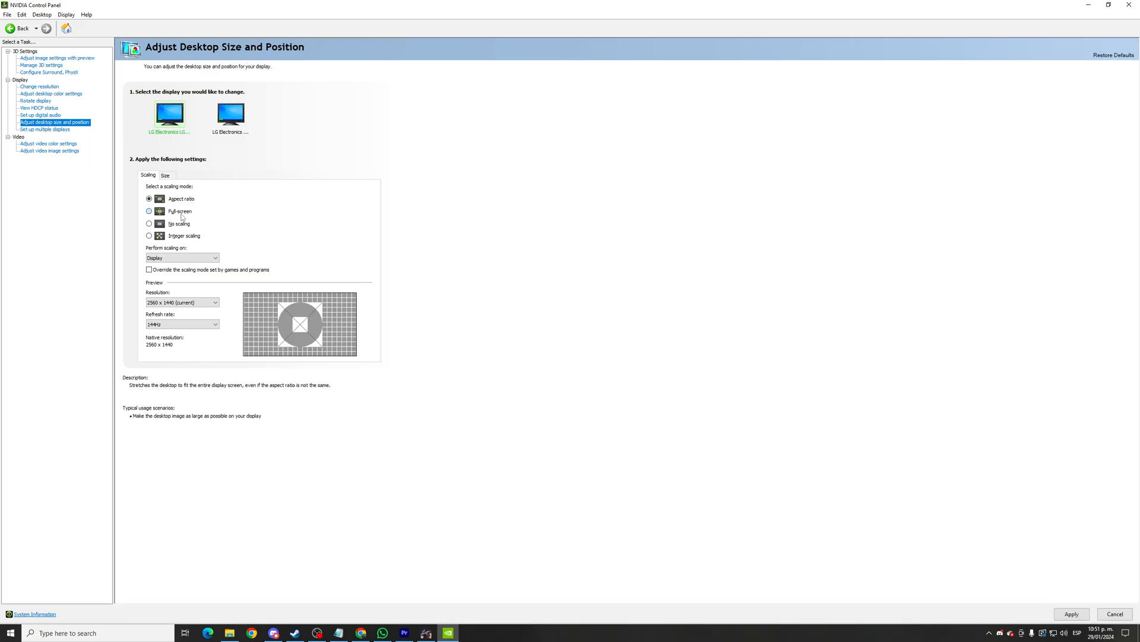
{"action": "left_click", "coordinate": [149, 211]}
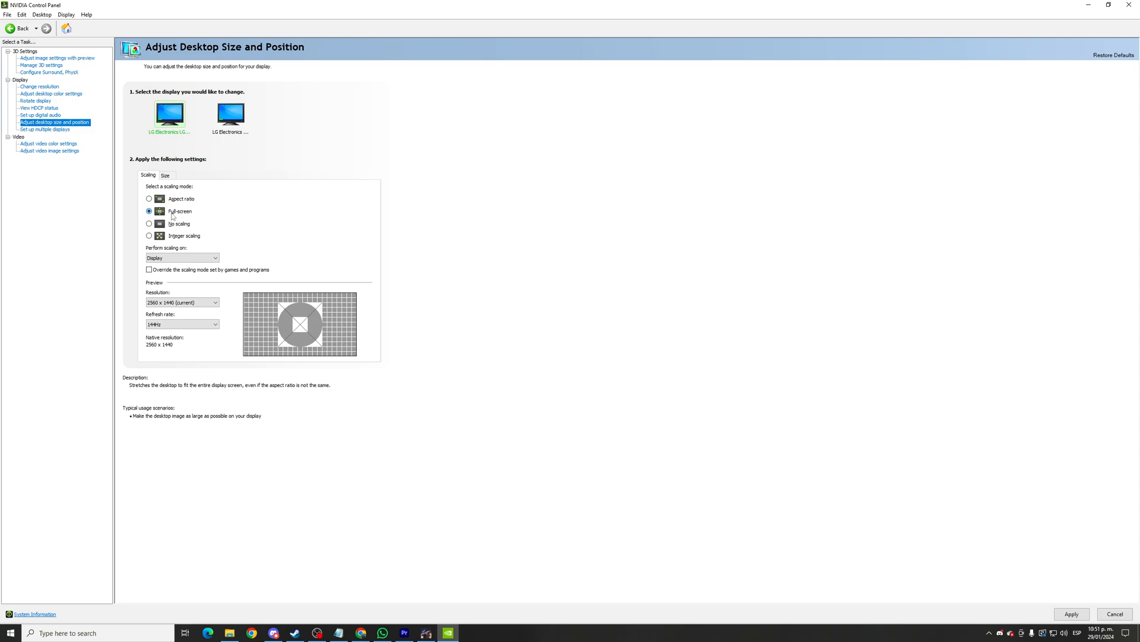
{"action": "left_click", "coordinate": [149, 199]}
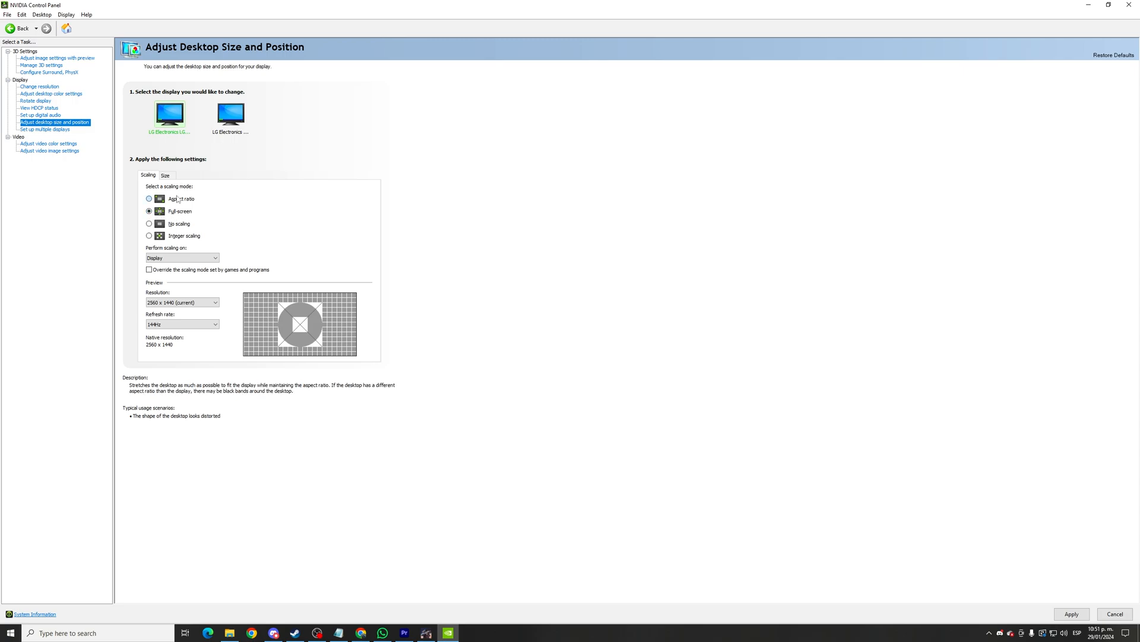
{"action": "left_click", "coordinate": [149, 211]}
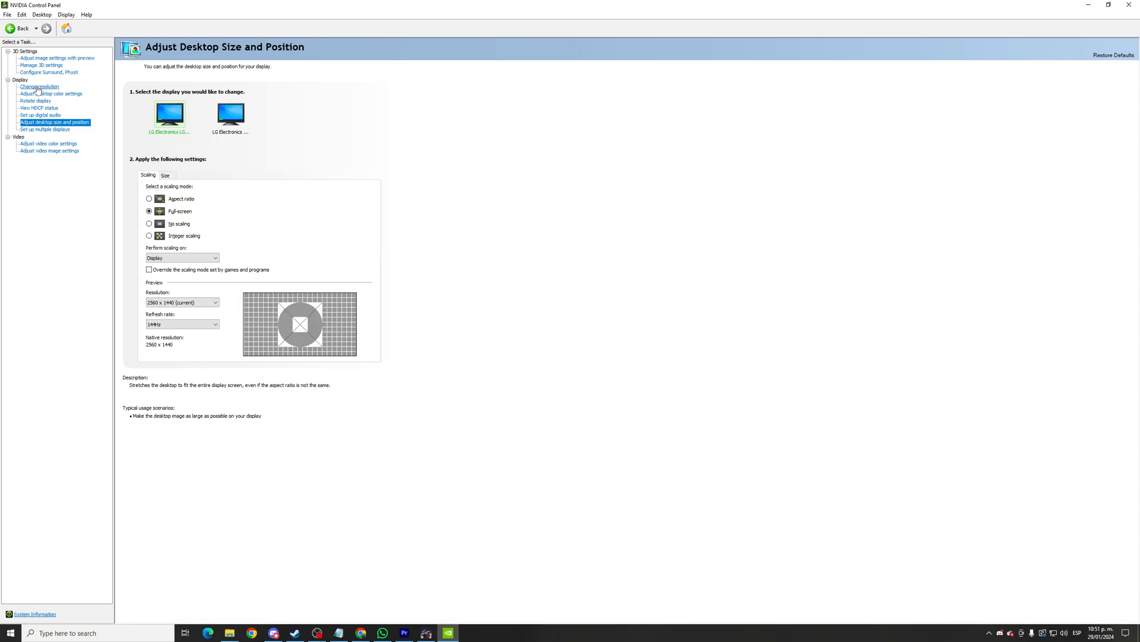
- Bring up the Create Custom Resolution dialog from Change resolution's Customize options
{"action": "left_click", "coordinate": [39, 86]}
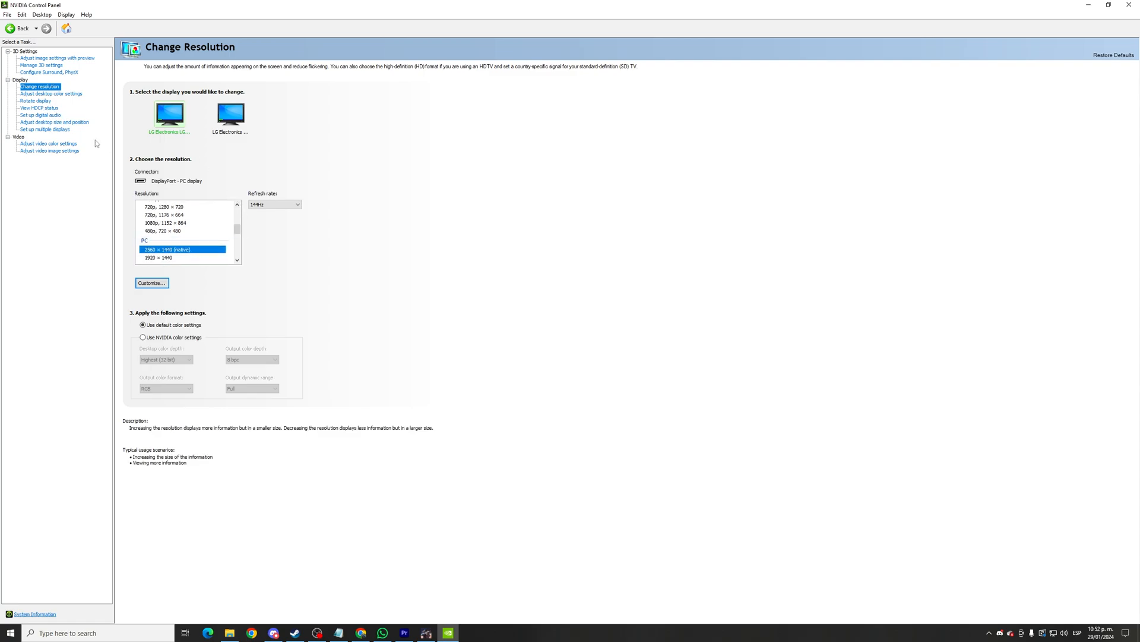
{"action": "mouse_move", "coordinate": [185, 295]}
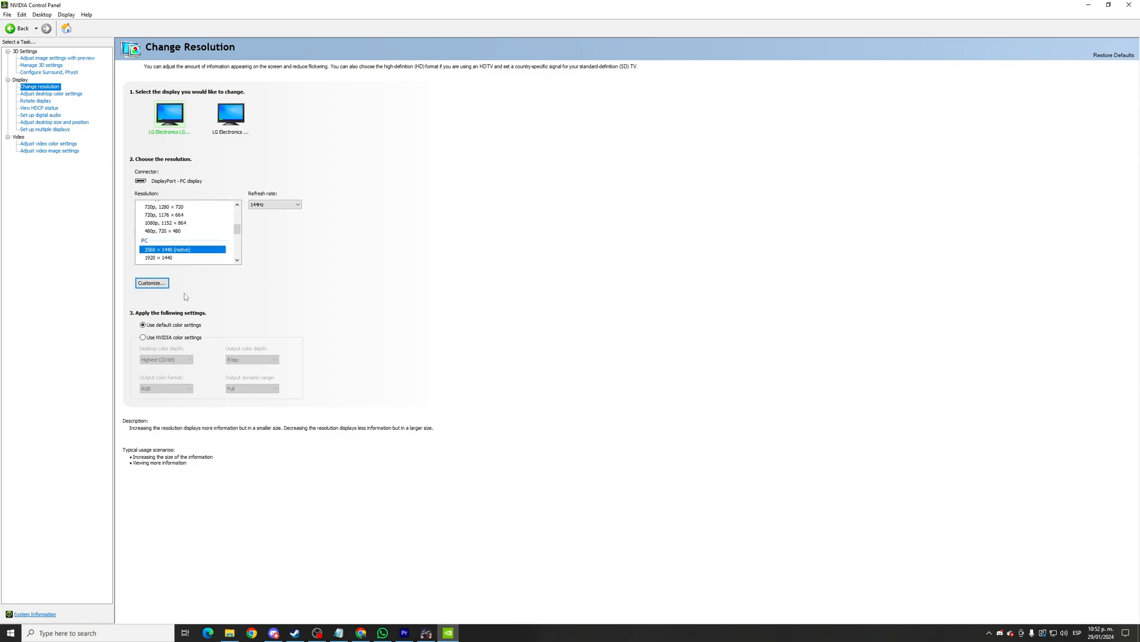
{"action": "mouse_move", "coordinate": [226, 291]}
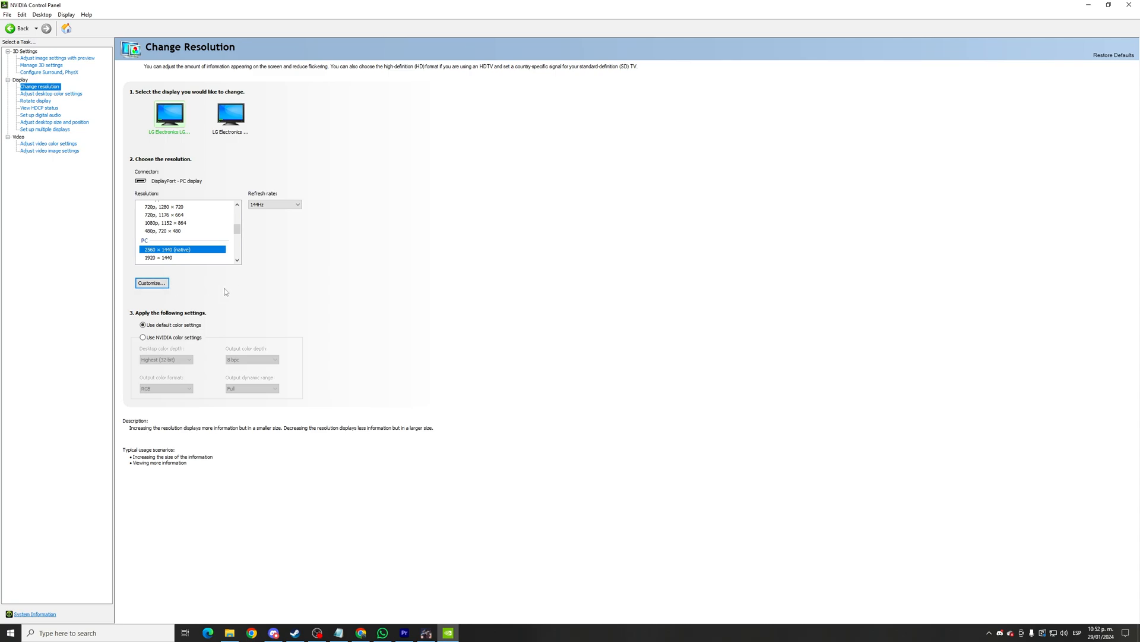
{"action": "left_click", "coordinate": [152, 283]}
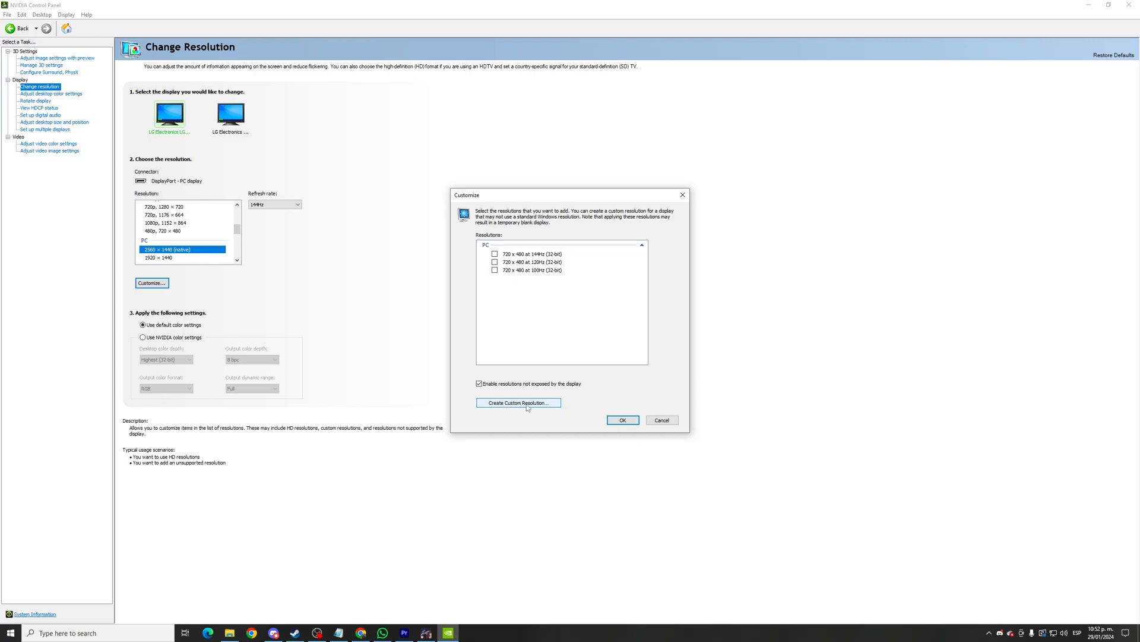
{"action": "left_click", "coordinate": [518, 402]}
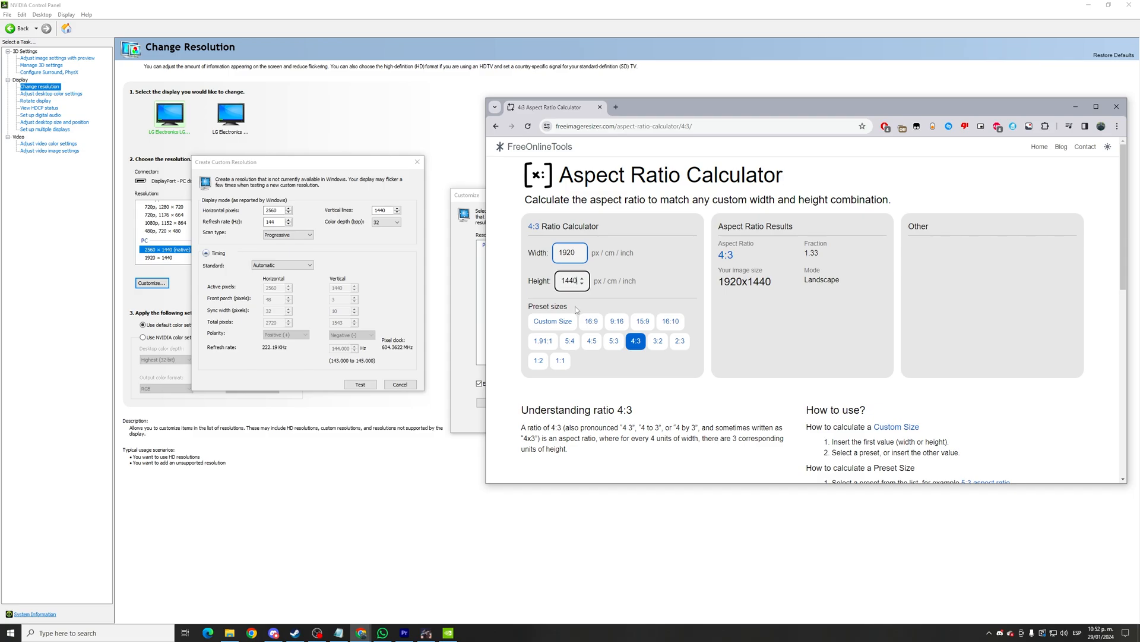
- Enter 1440 as the height in the aspect ratio calculator to confirm 1920x1440 is 4:3
{"action": "left_click", "coordinate": [571, 279]}
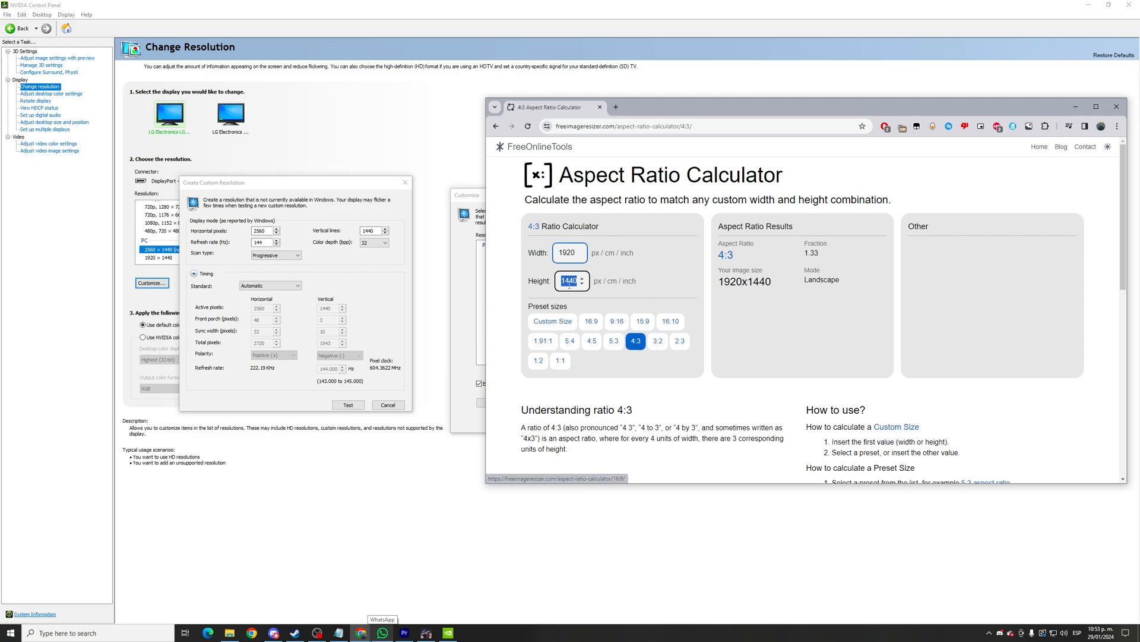
{"action": "type", "text": "1080"}
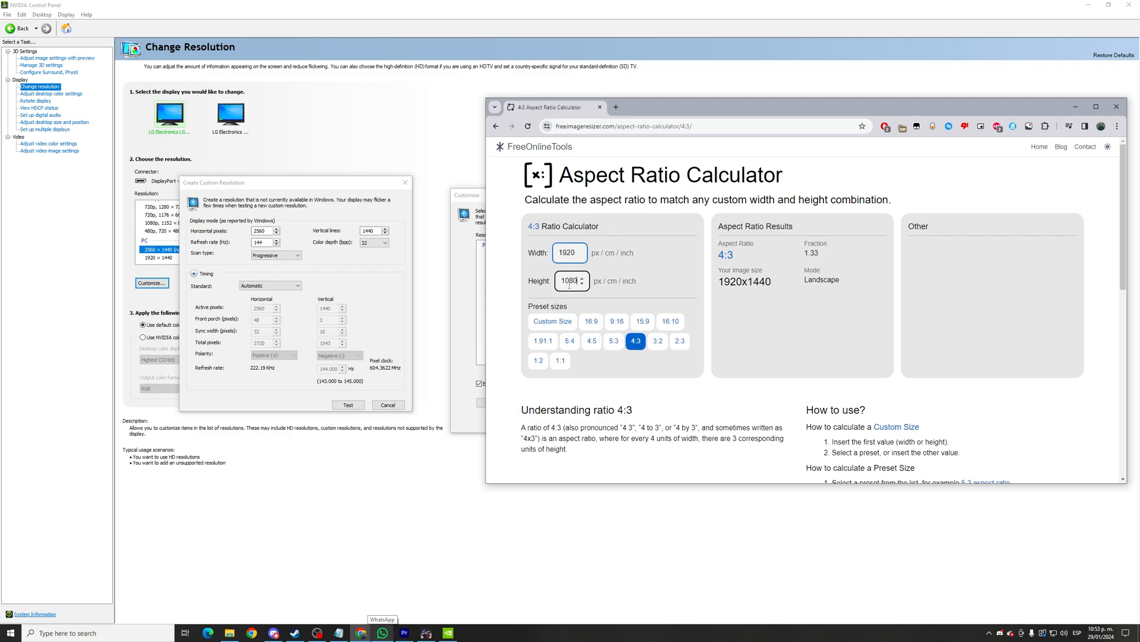
{"action": "type", "text": "1440"}
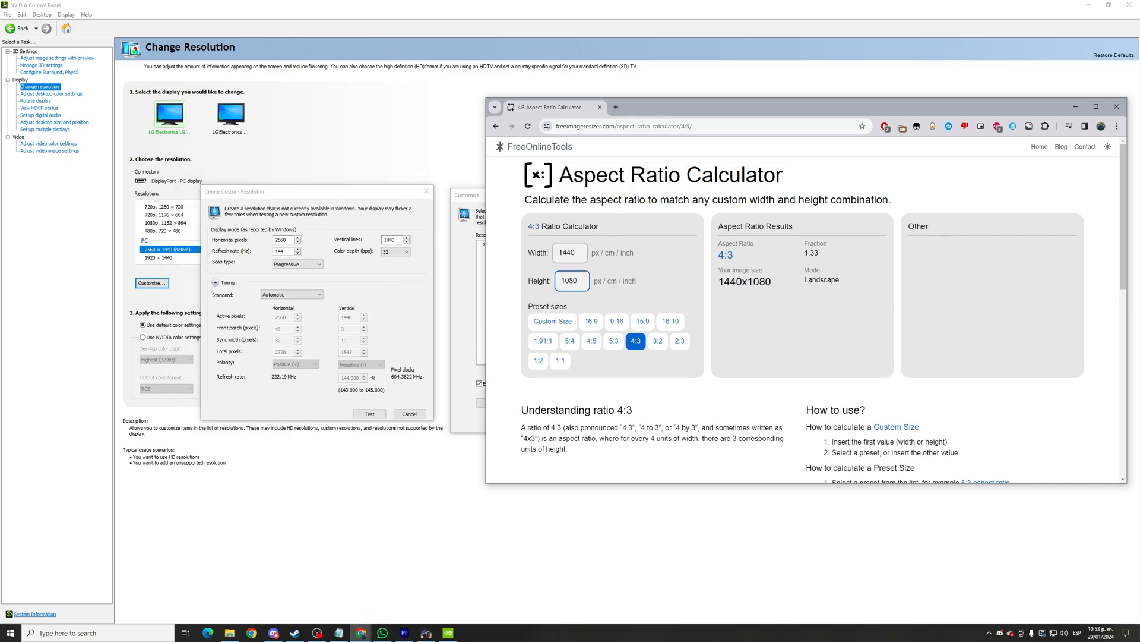
{"action": "double_click", "coordinate": [744, 281]}
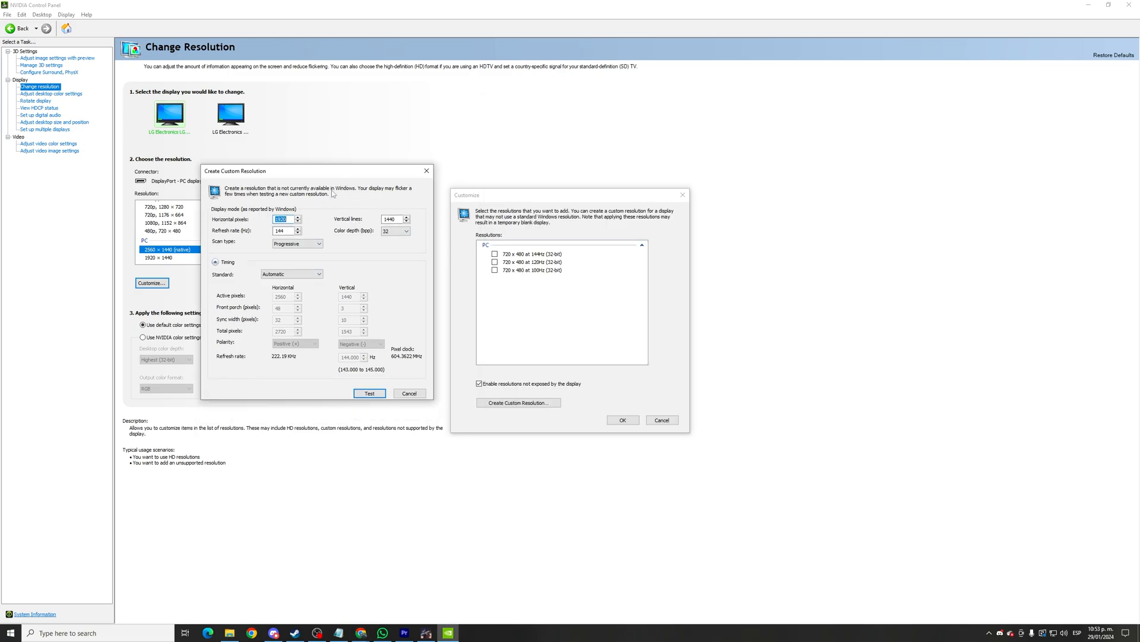
{"action": "mouse_move", "coordinate": [360, 632]}
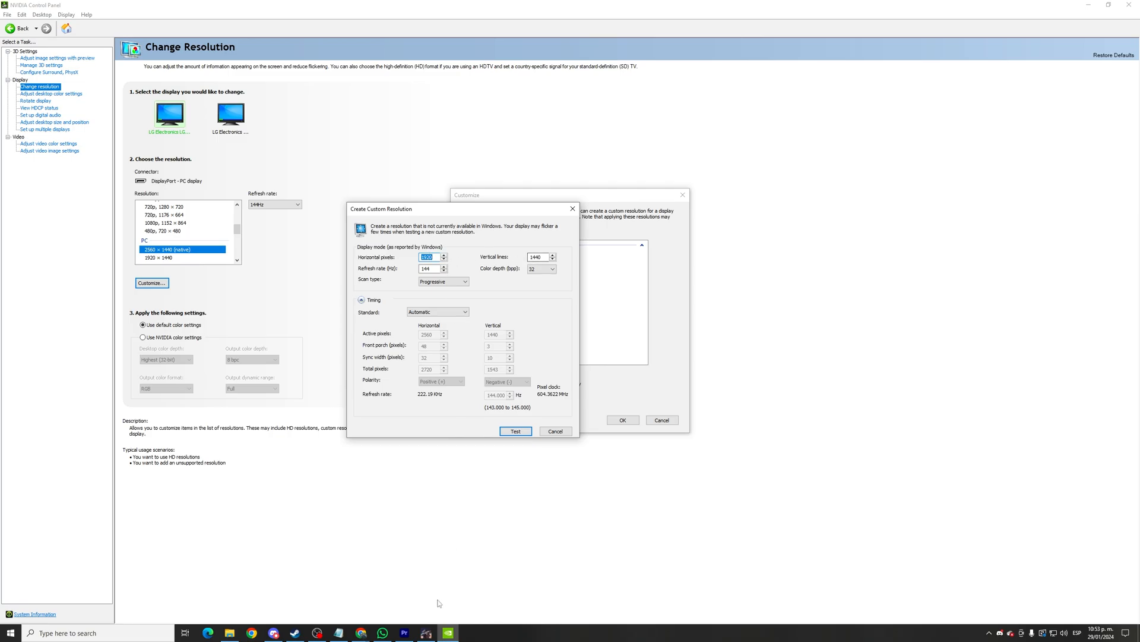
- Test the 1920 × 1440 custom resolution twice, dismissing each duplicate resolution notice
{"action": "left_click", "coordinate": [515, 431]}
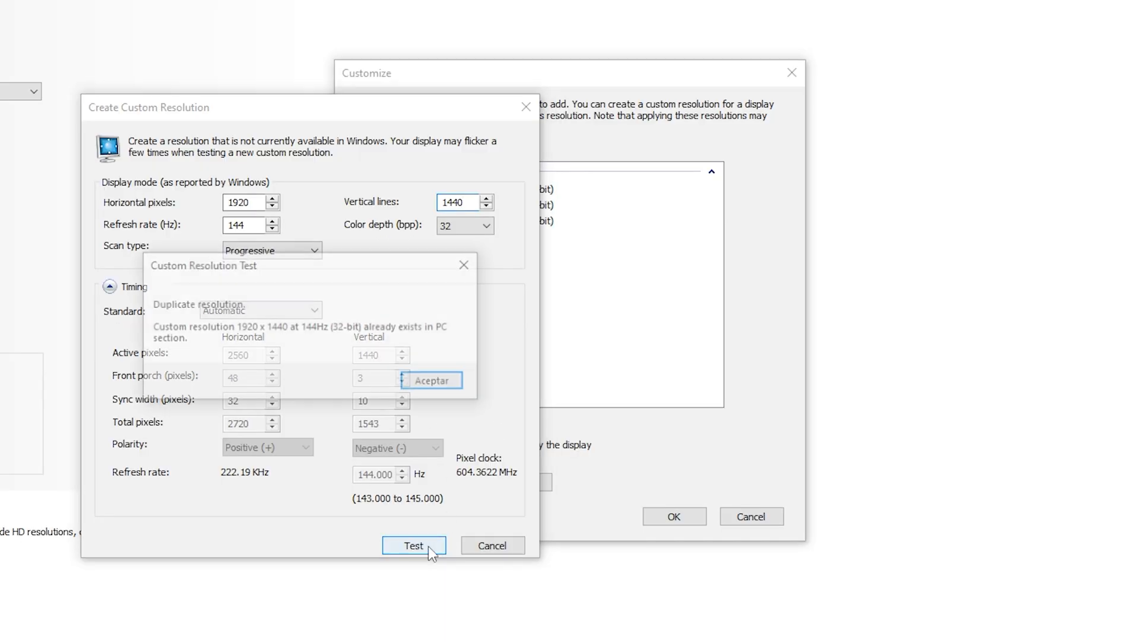
{"action": "left_click", "coordinate": [413, 545]}
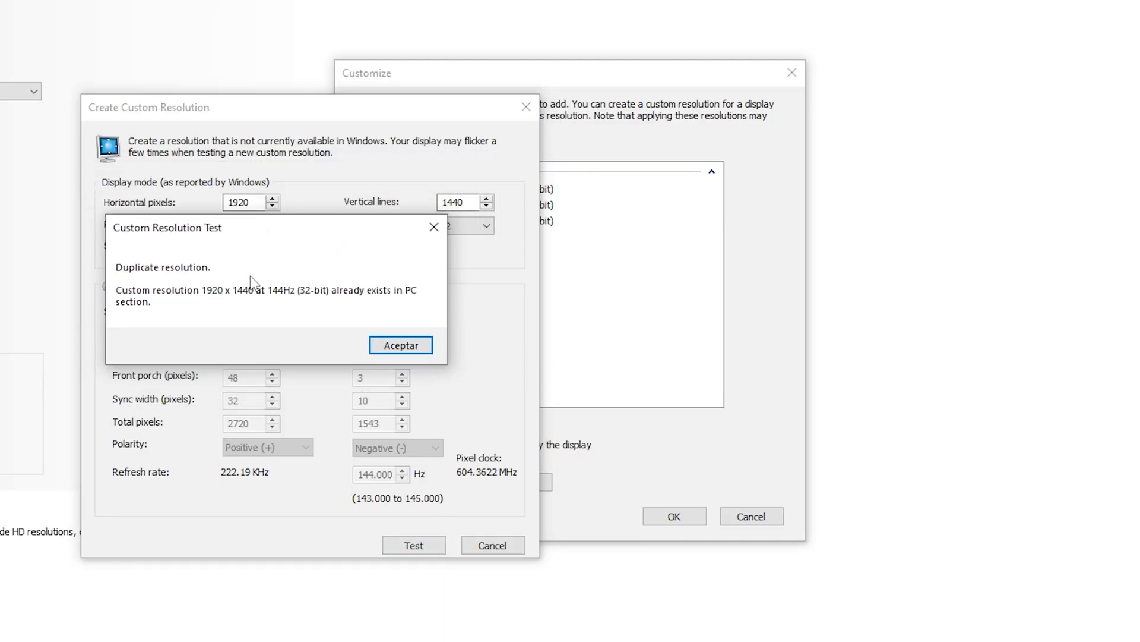
{"action": "mouse_move", "coordinate": [256, 311]}
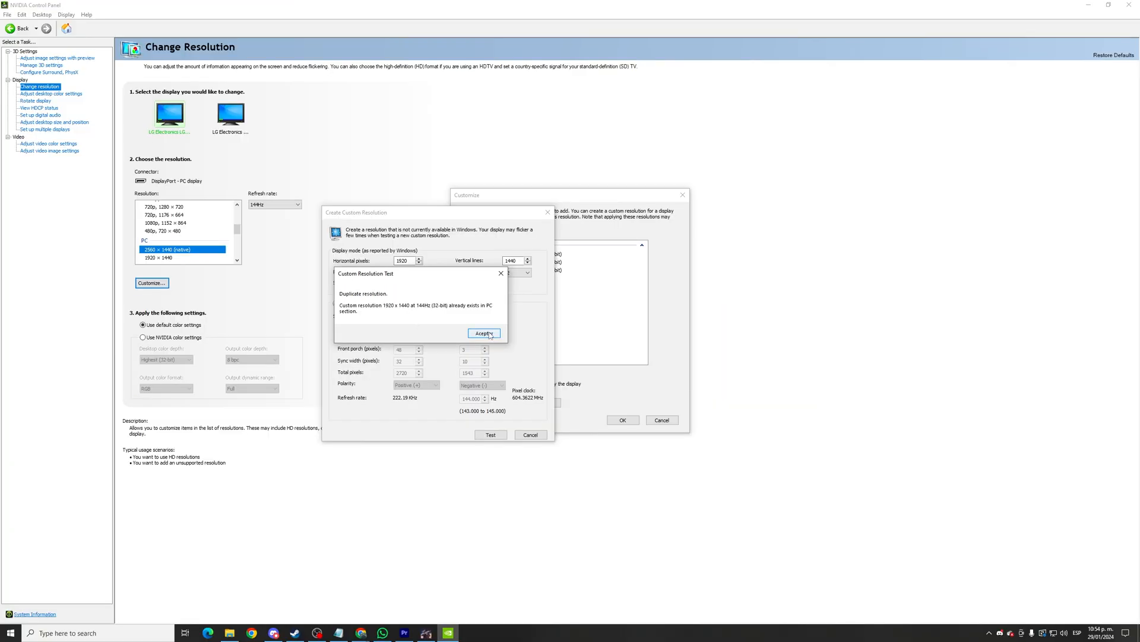
{"action": "left_click", "coordinate": [484, 332]}
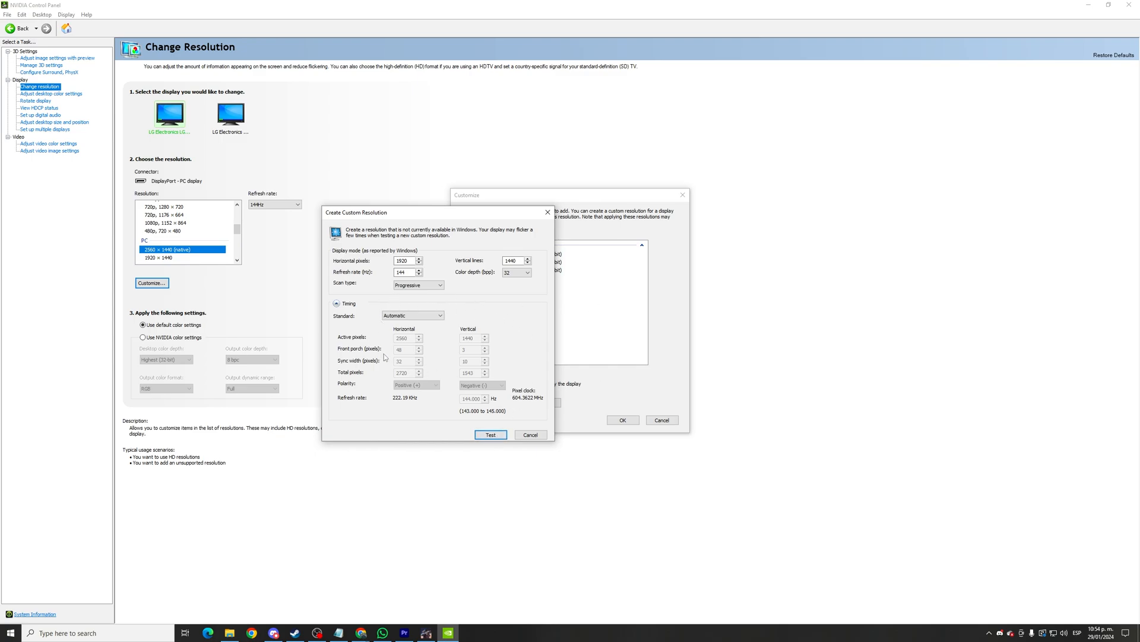
{"action": "mouse_move", "coordinate": [541, 347]}
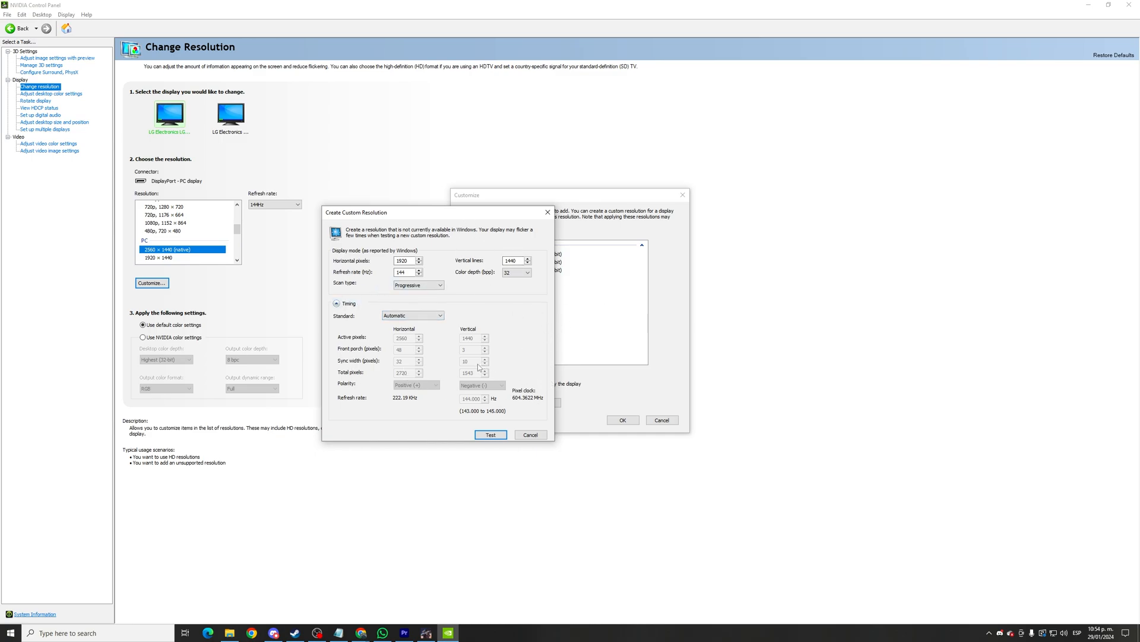
{"action": "left_click", "coordinate": [490, 435]}
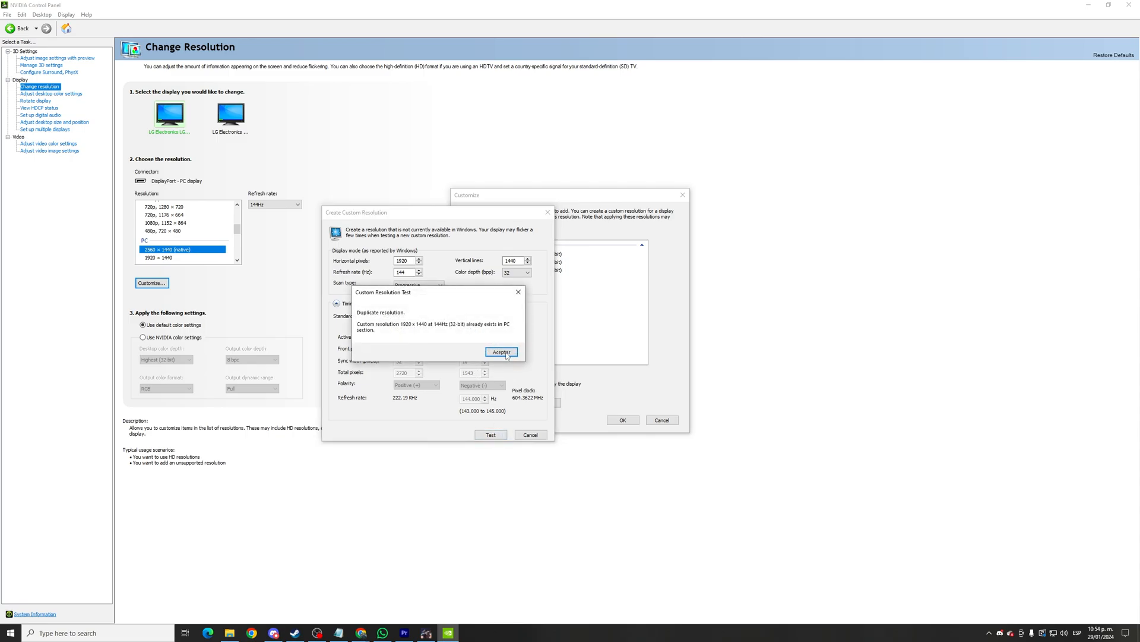
{"action": "left_click", "coordinate": [502, 351]}
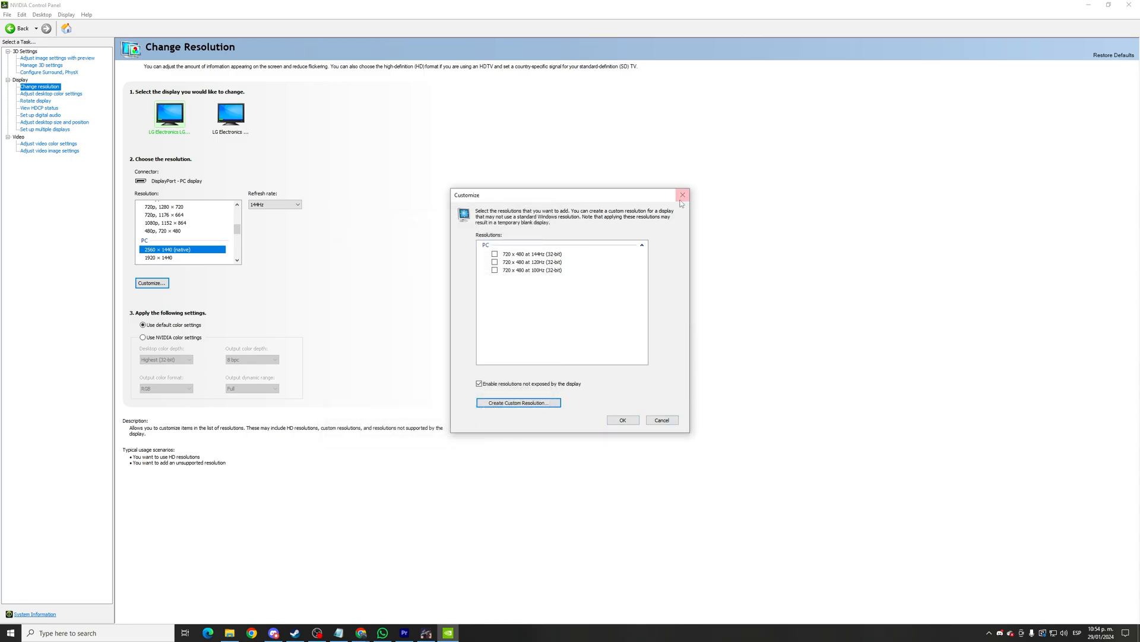
- Close Customize, apply the 1920 × 1440 desktop resolution and confirm keeping it
{"action": "left_click", "coordinate": [683, 194]}
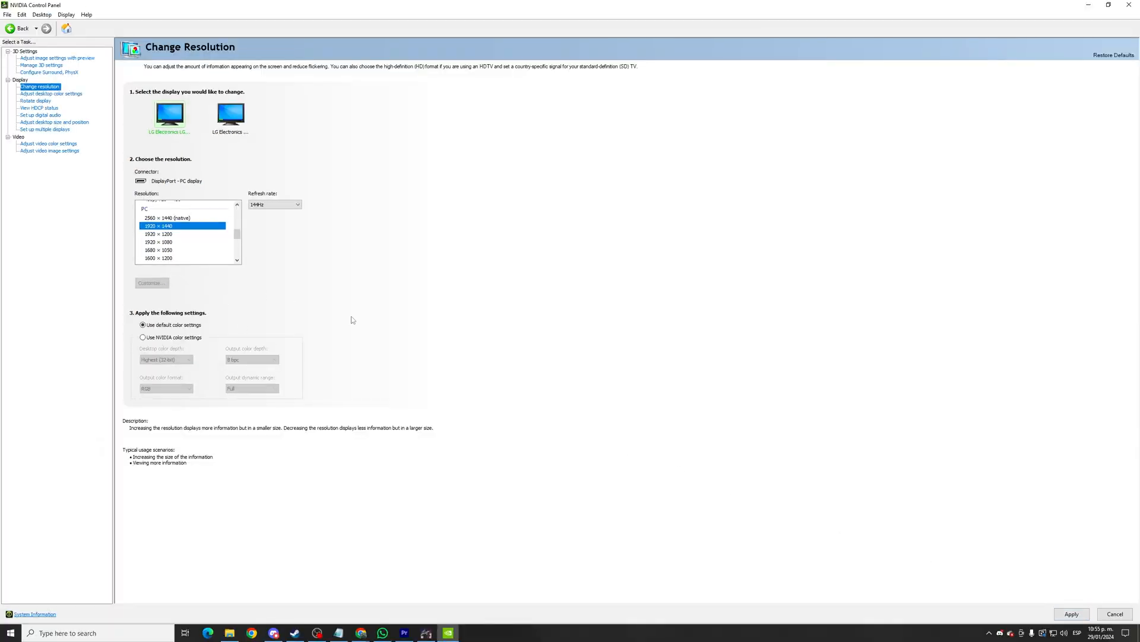
{"action": "left_click", "coordinate": [1070, 613]}
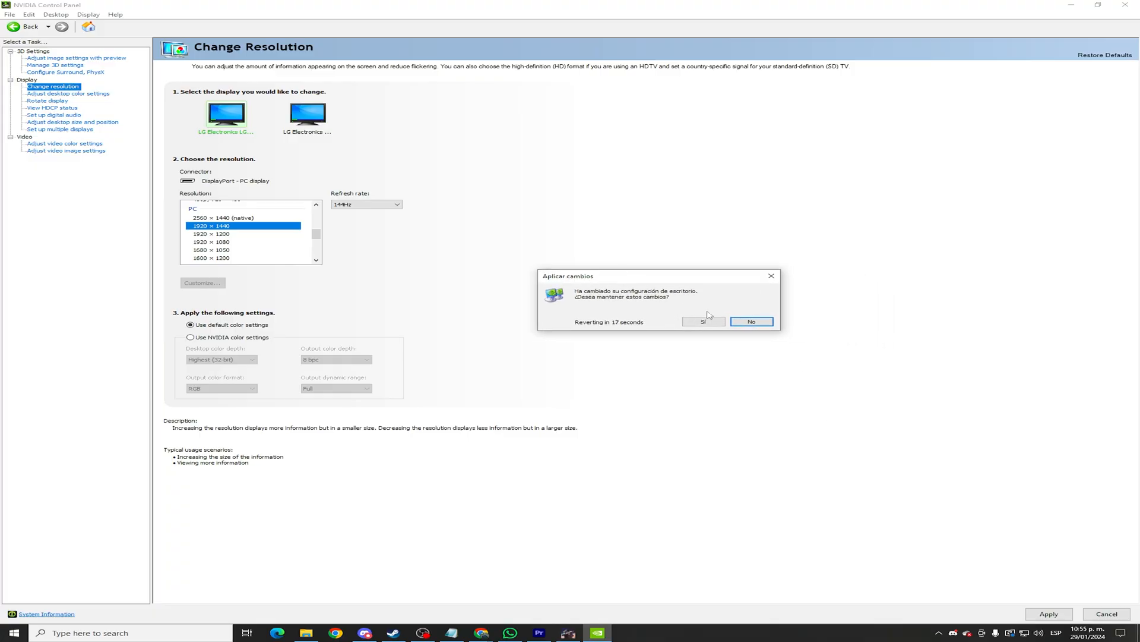
{"action": "left_click", "coordinate": [703, 324]}
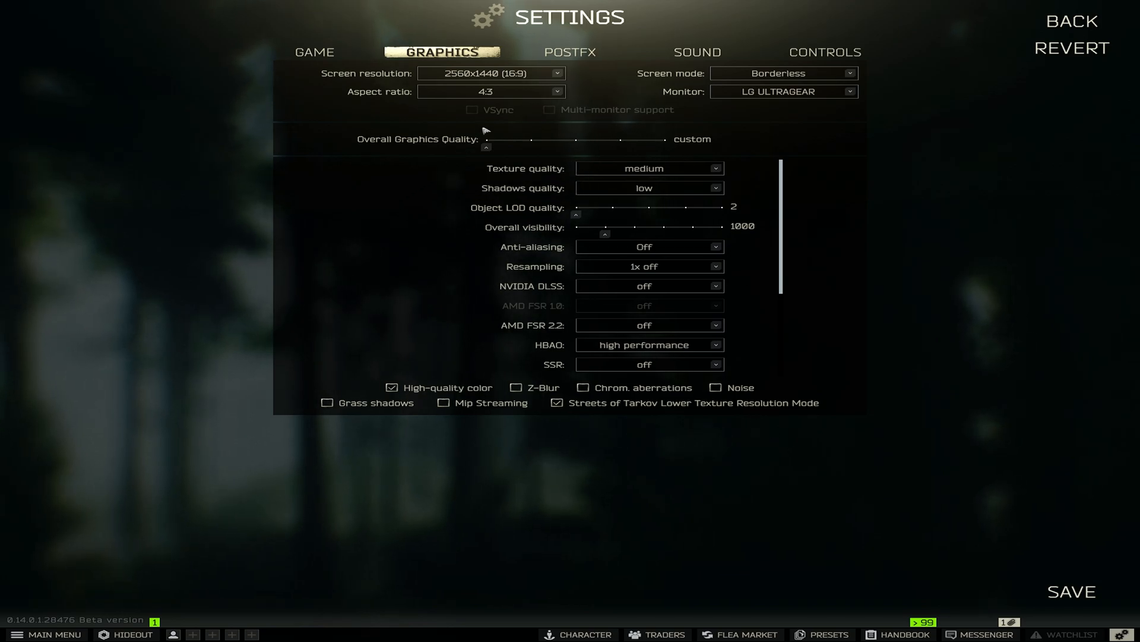
{"action": "mouse_move", "coordinate": [107, 396]}
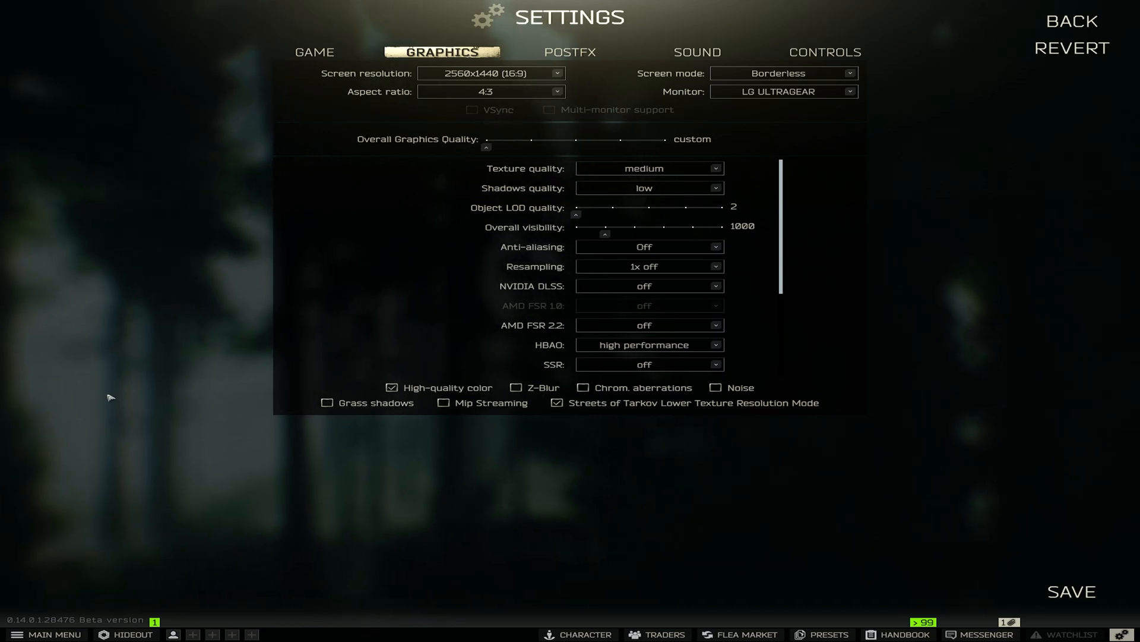
- Choose the 1920x1440 (4:3) screen resolution and keep the 4:3 aspect ratio in Graphics
{"action": "left_click", "coordinate": [490, 73]}
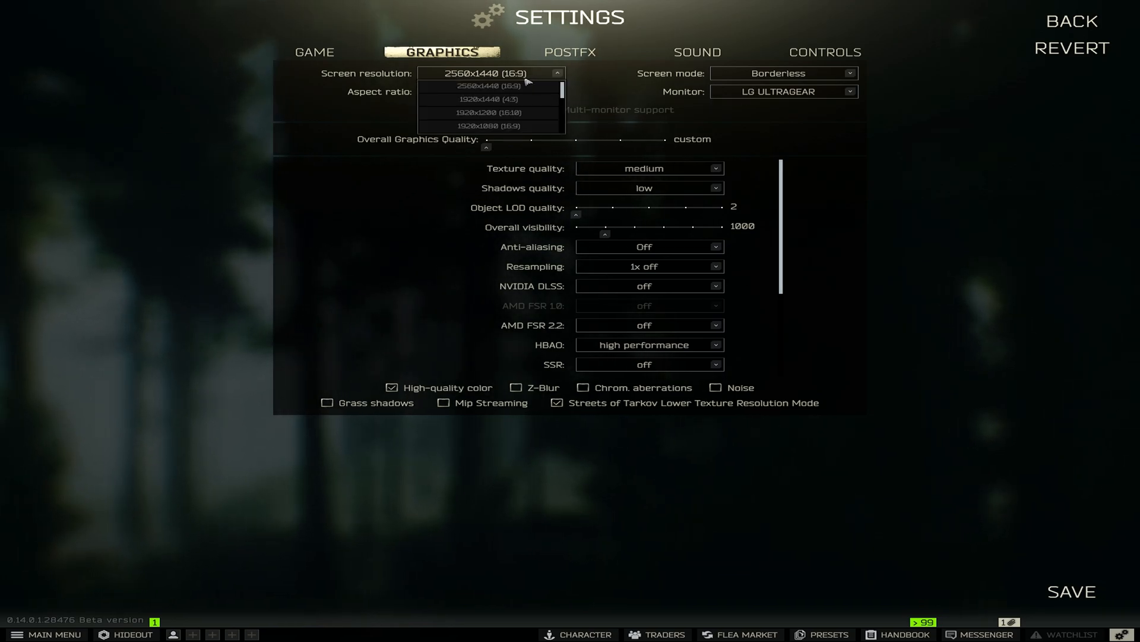
{"action": "left_click", "coordinate": [488, 98]}
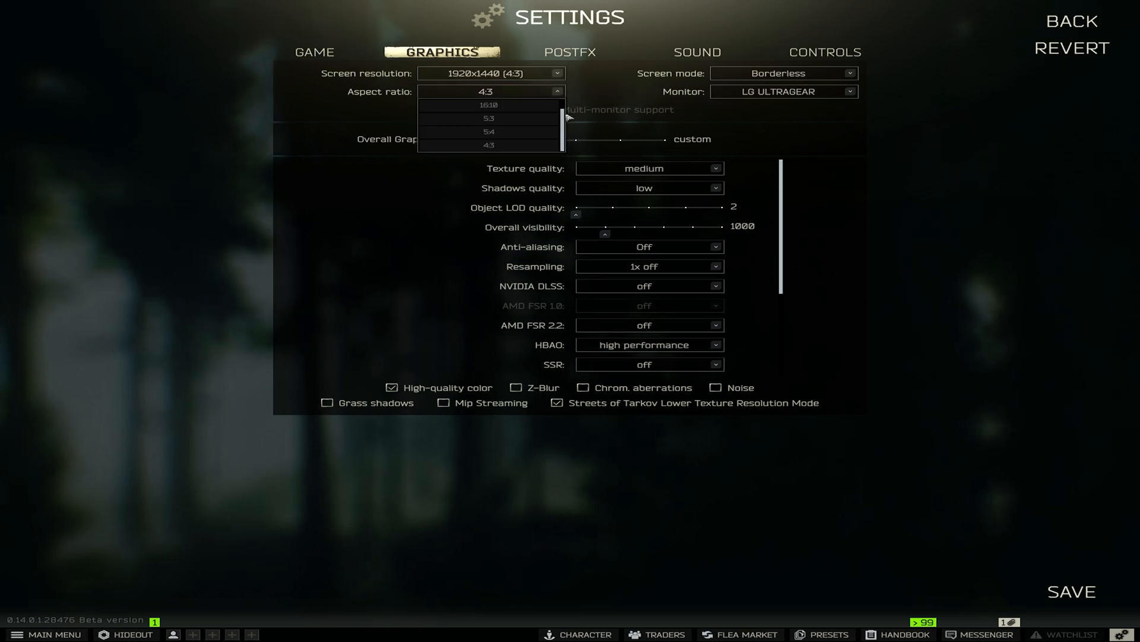
{"action": "left_click", "coordinate": [489, 145]}
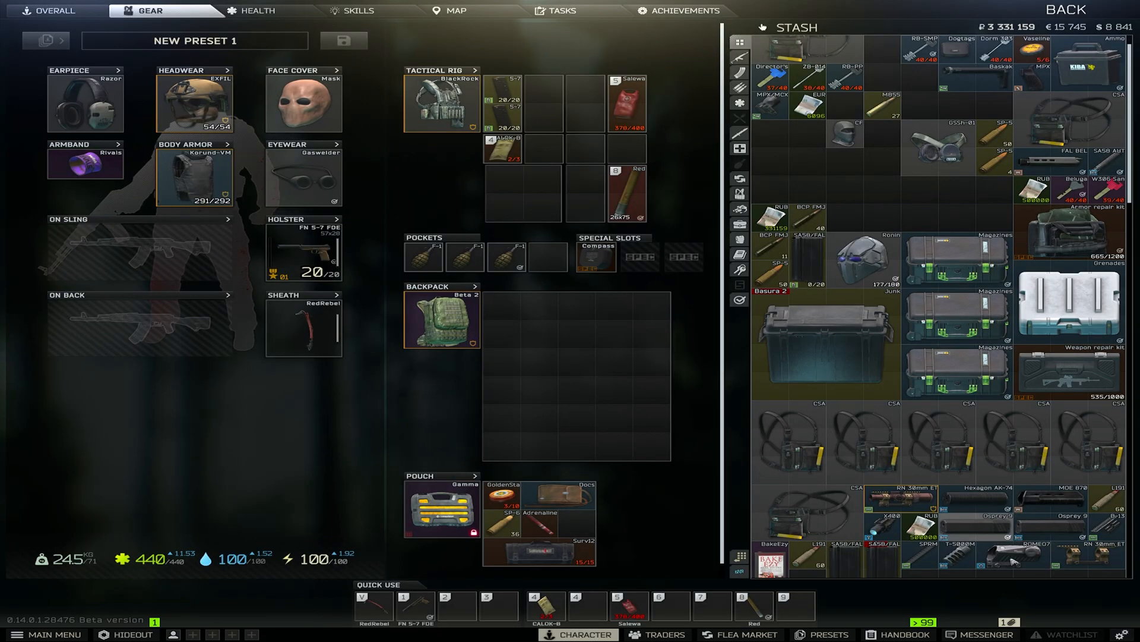
{"action": "left_click", "coordinate": [50, 10]}
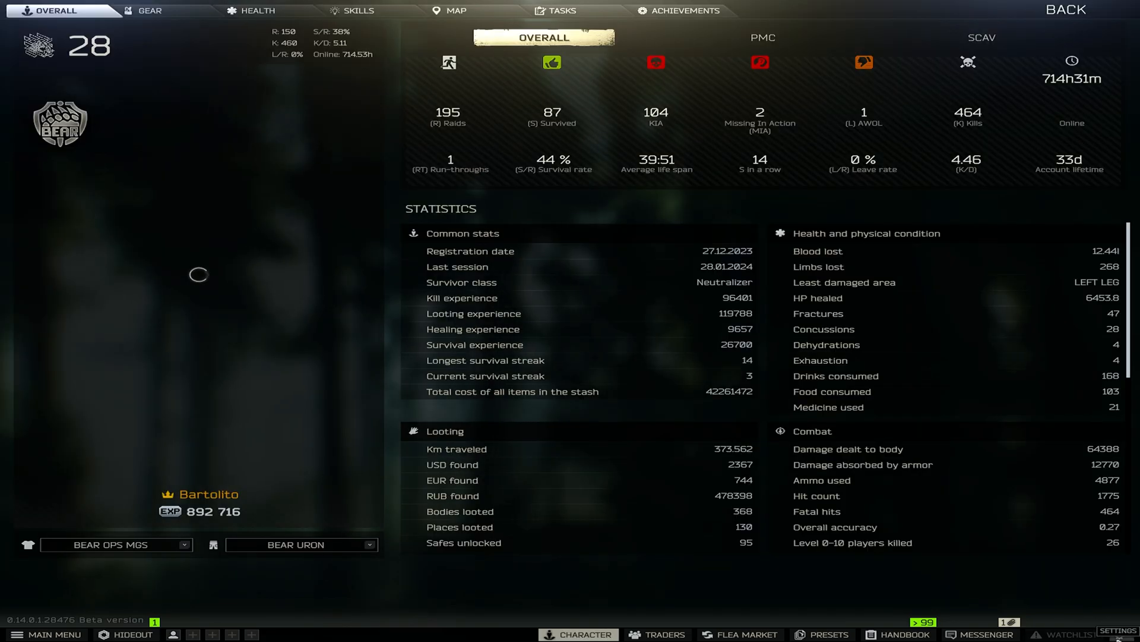
{"action": "left_click", "coordinate": [1119, 629]}
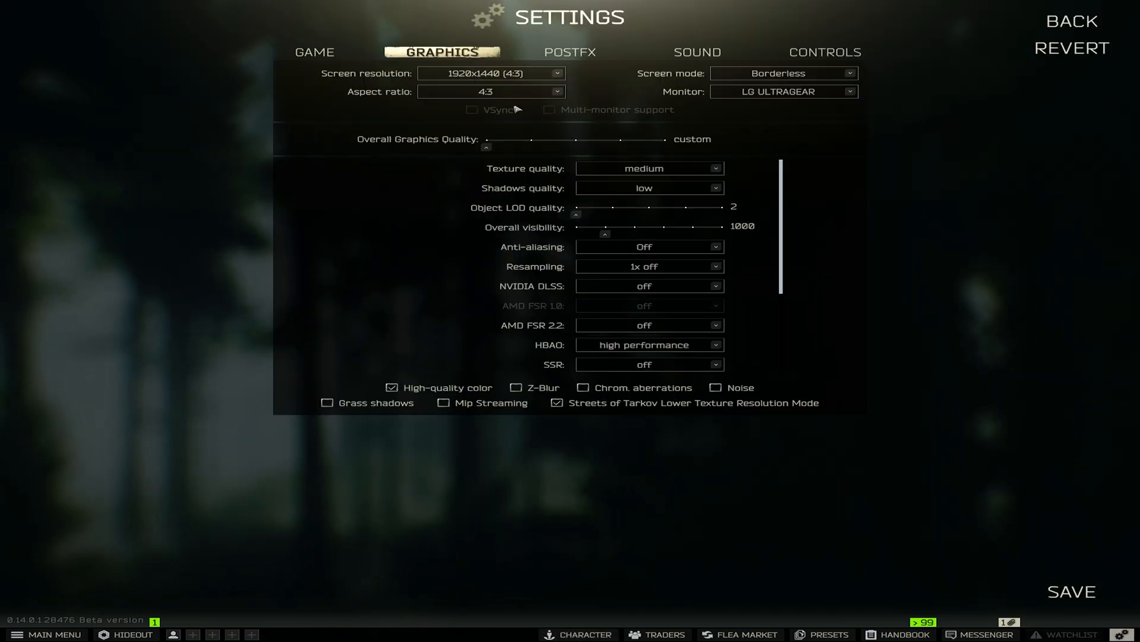
{"action": "left_click", "coordinate": [491, 73]}
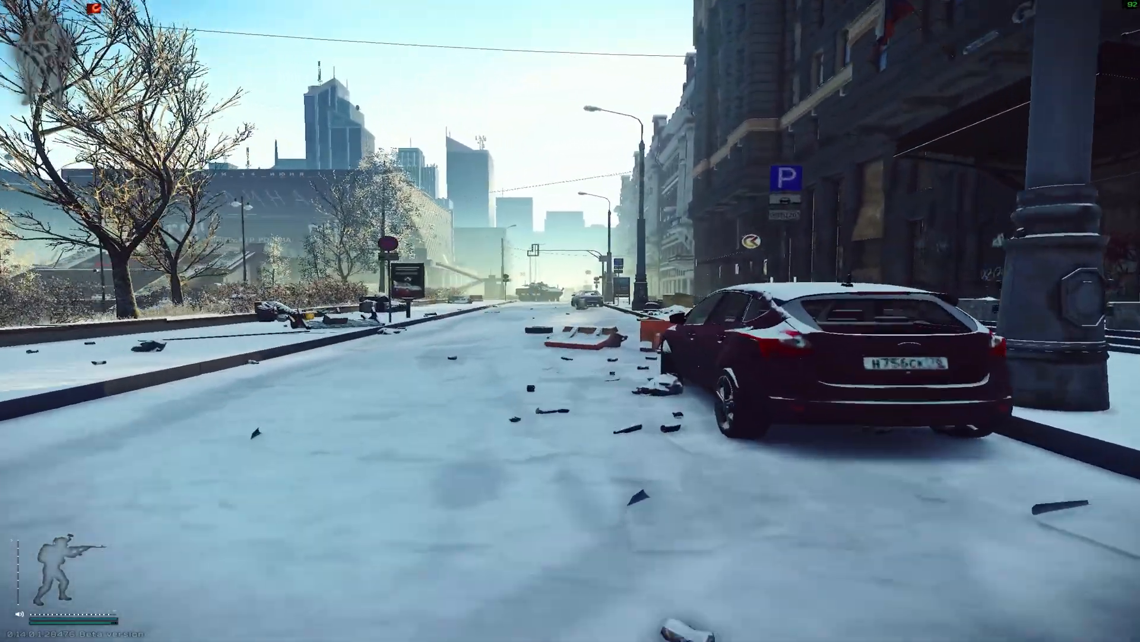
- Move forward on the snowy Streets of Tarkov to test the resolution
{"action": "key", "text": "w"}
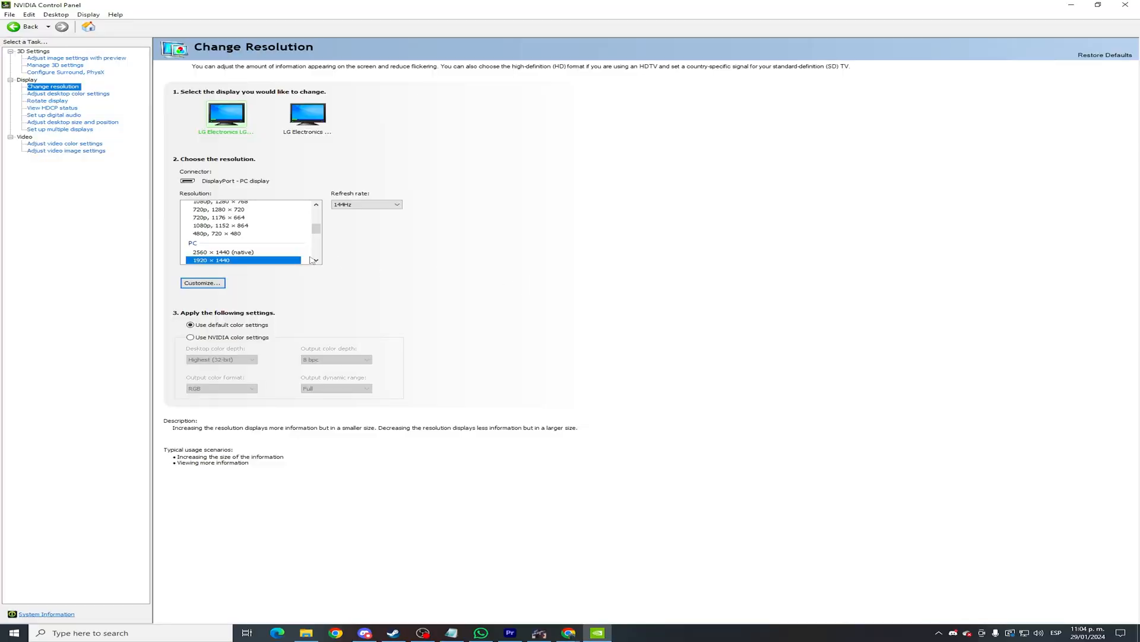
- Pick 1920 × 1440 under PC in the Resolution list, then return to game graphics settings
{"action": "left_click", "coordinate": [211, 252]}
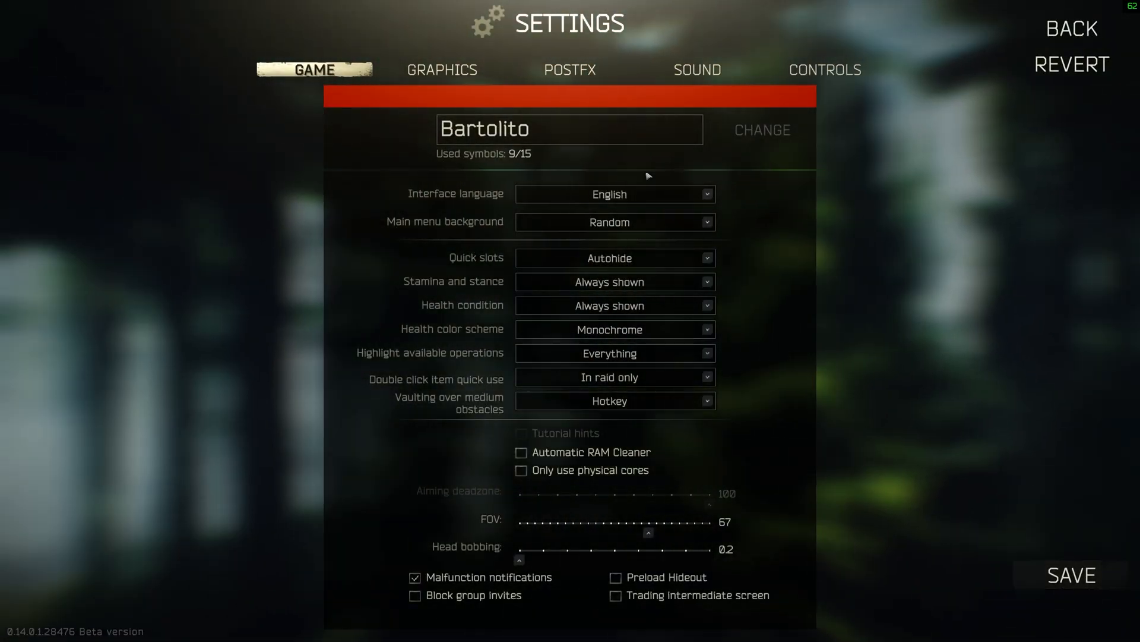
{"action": "left_click", "coordinate": [440, 68]}
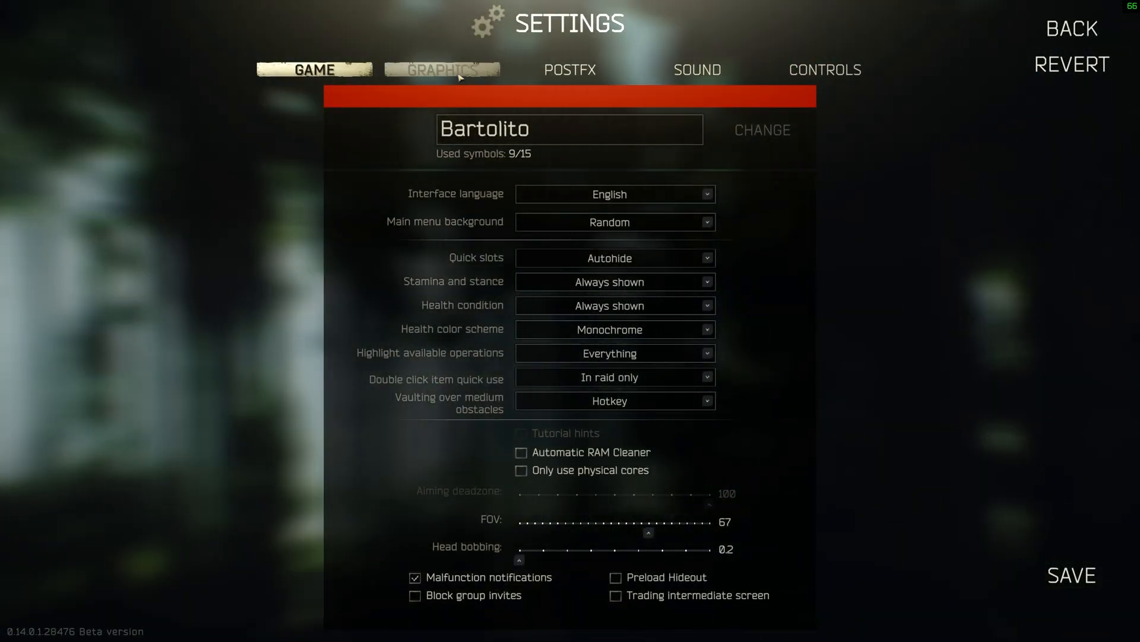
{"action": "left_click", "coordinate": [440, 69]}
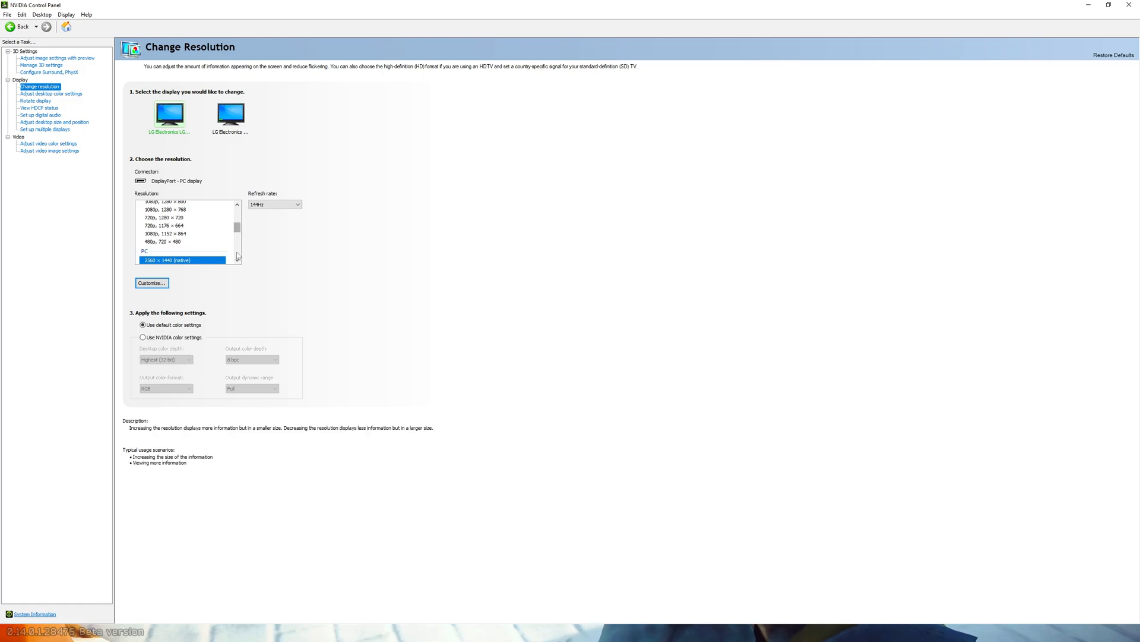
- Re-select and apply 1920 × 1440, then bring up the in-raid menu with Esc
{"action": "left_click", "coordinate": [160, 259]}
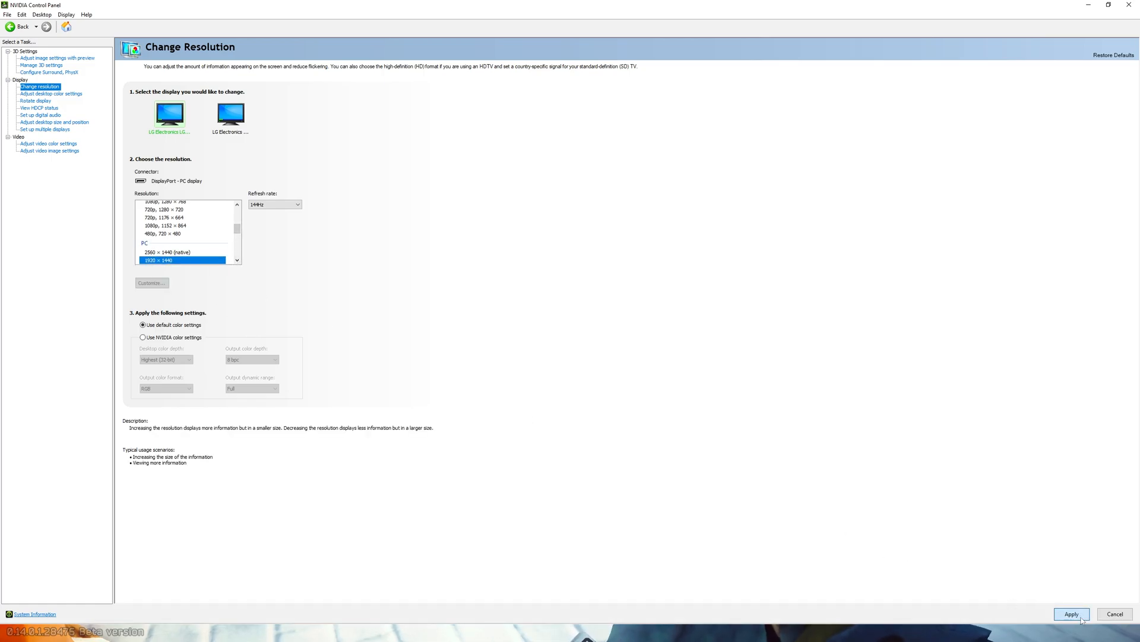
{"action": "left_click", "coordinate": [1071, 614]}
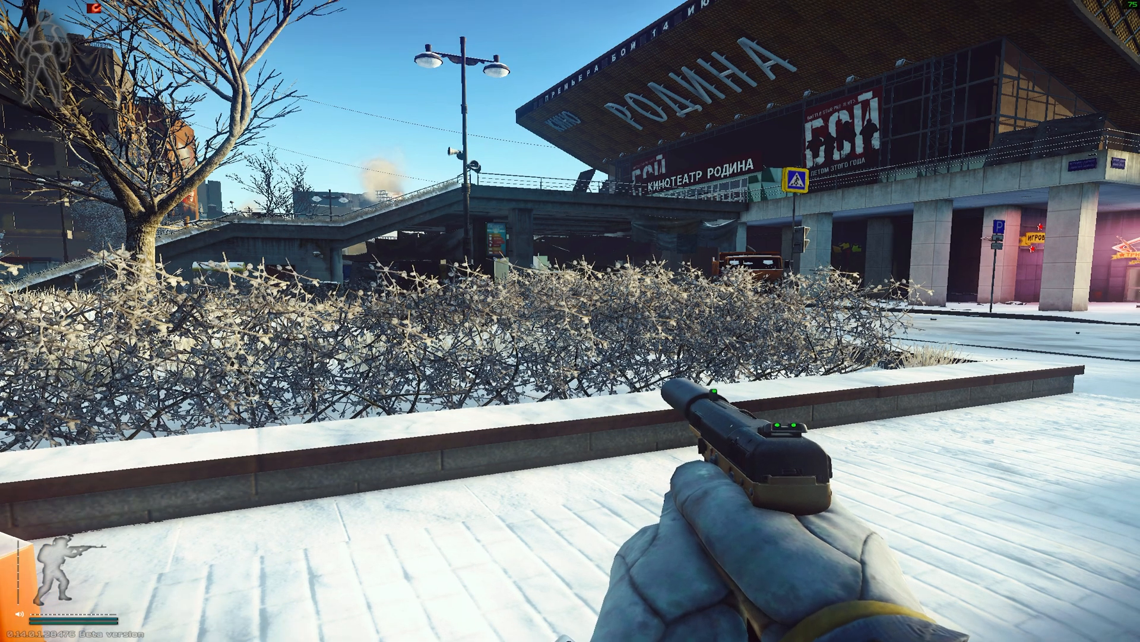
{"action": "key", "text": "Escape"}
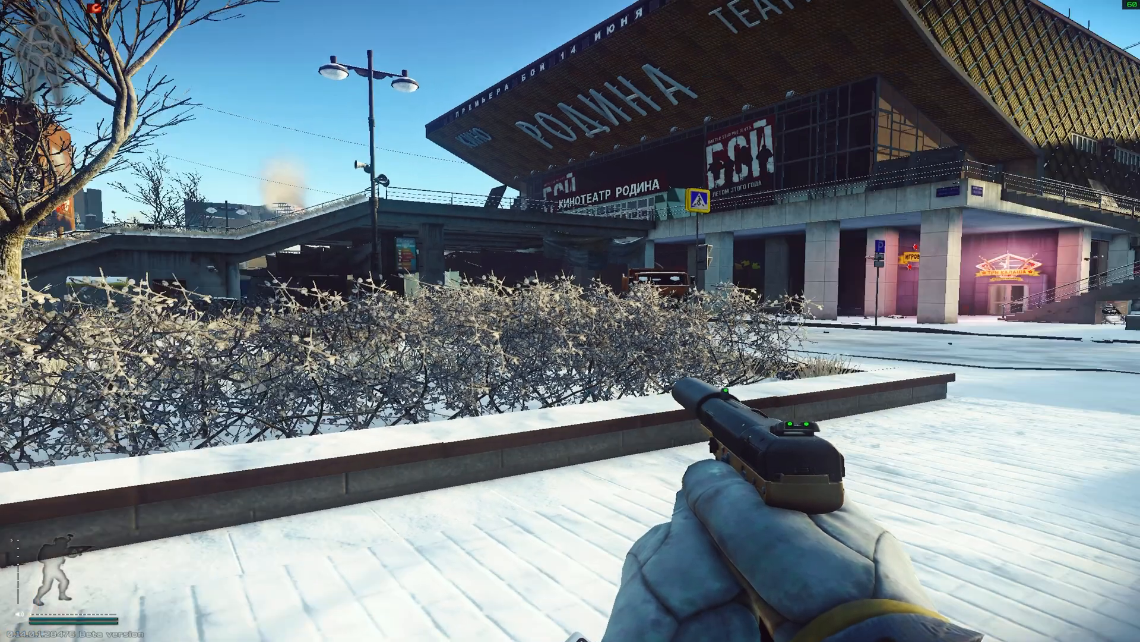
{"action": "key", "text": "Escape"}
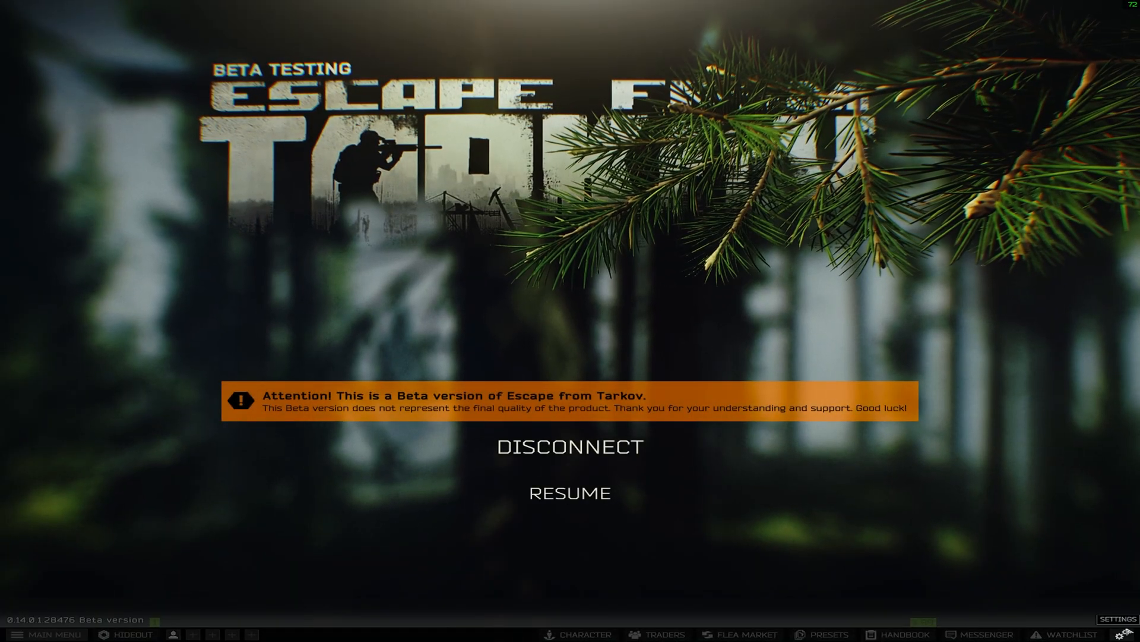
- Under Settings > Graphics, confirm 1920x1440 (4:3) resolution and change the aspect ratio to 16:9
{"action": "left_click", "coordinate": [570, 492]}
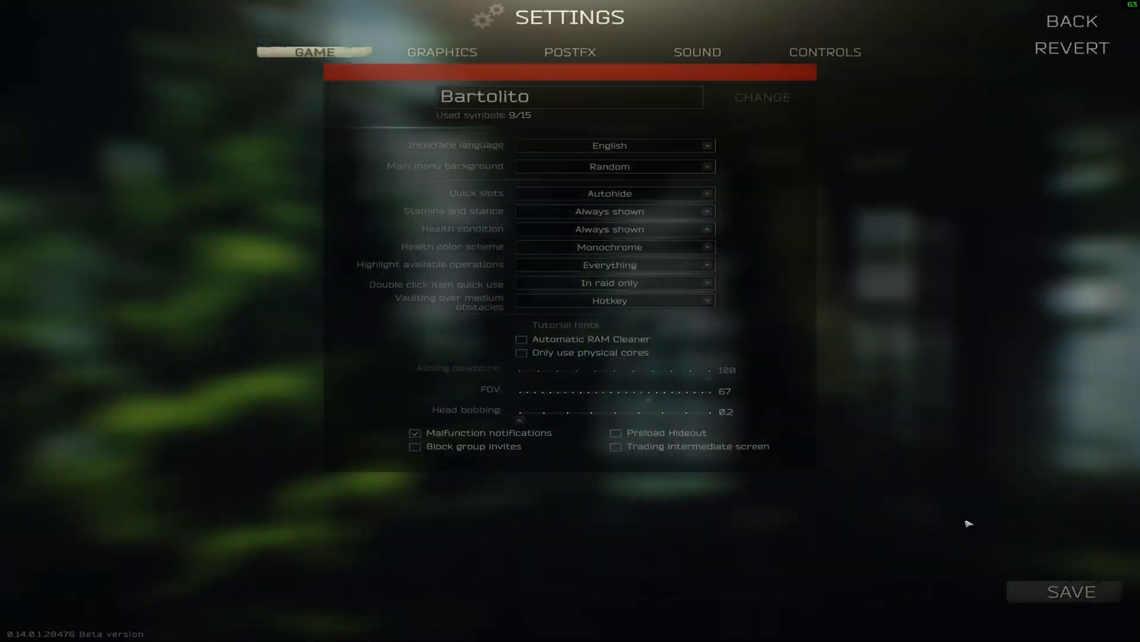
{"action": "left_click", "coordinate": [442, 52]}
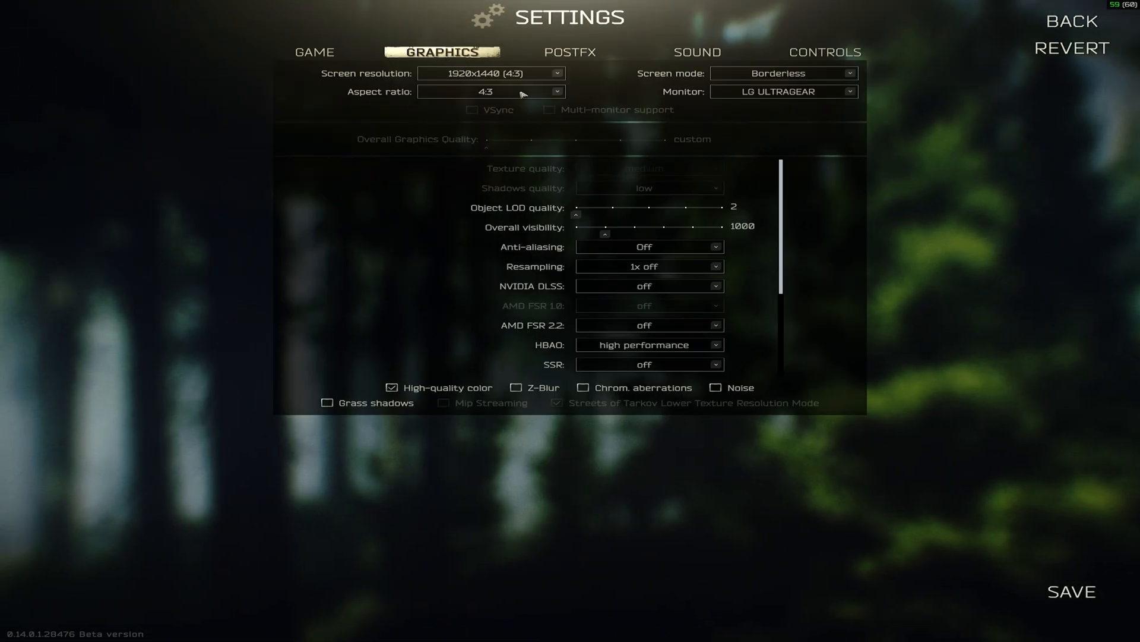
{"action": "left_click", "coordinate": [558, 72]}
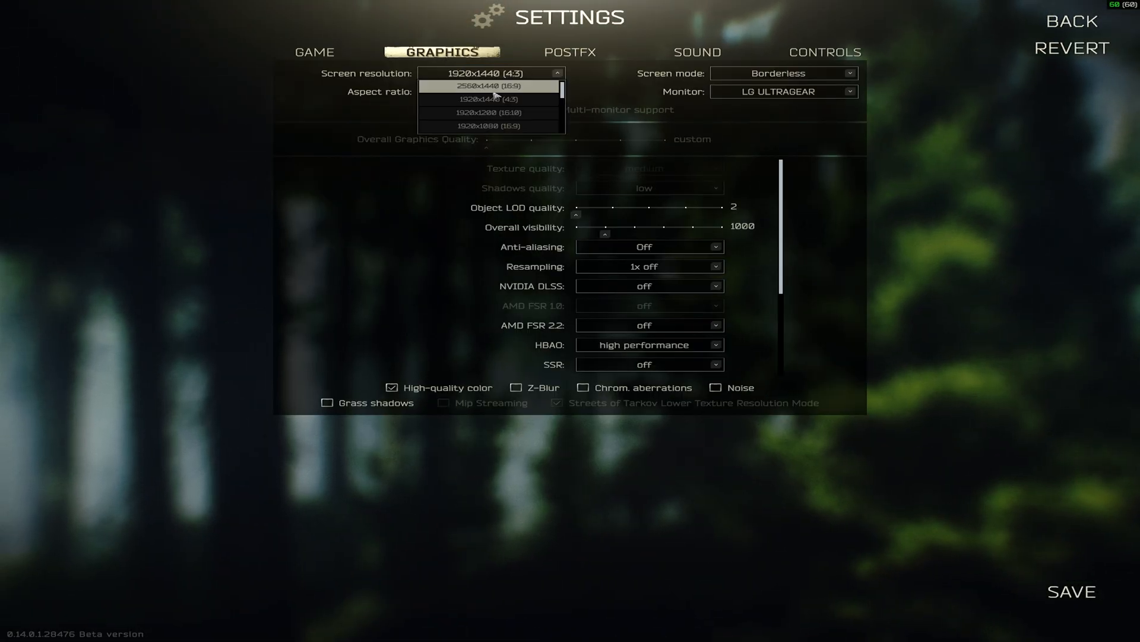
{"action": "left_click", "coordinate": [491, 72]}
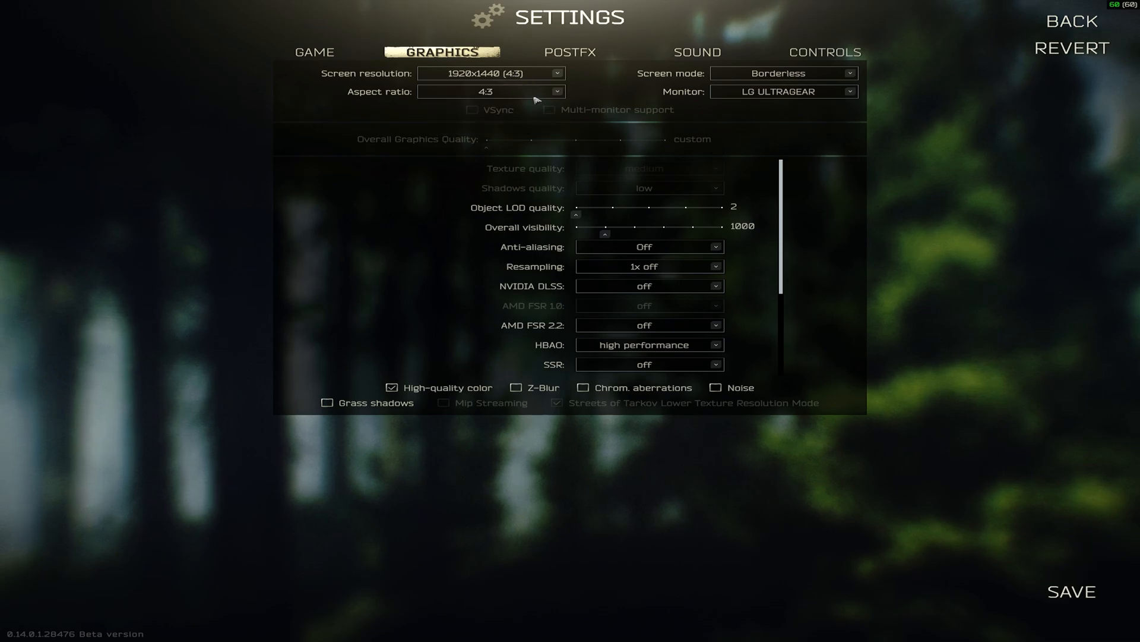
{"action": "left_click", "coordinate": [490, 91]}
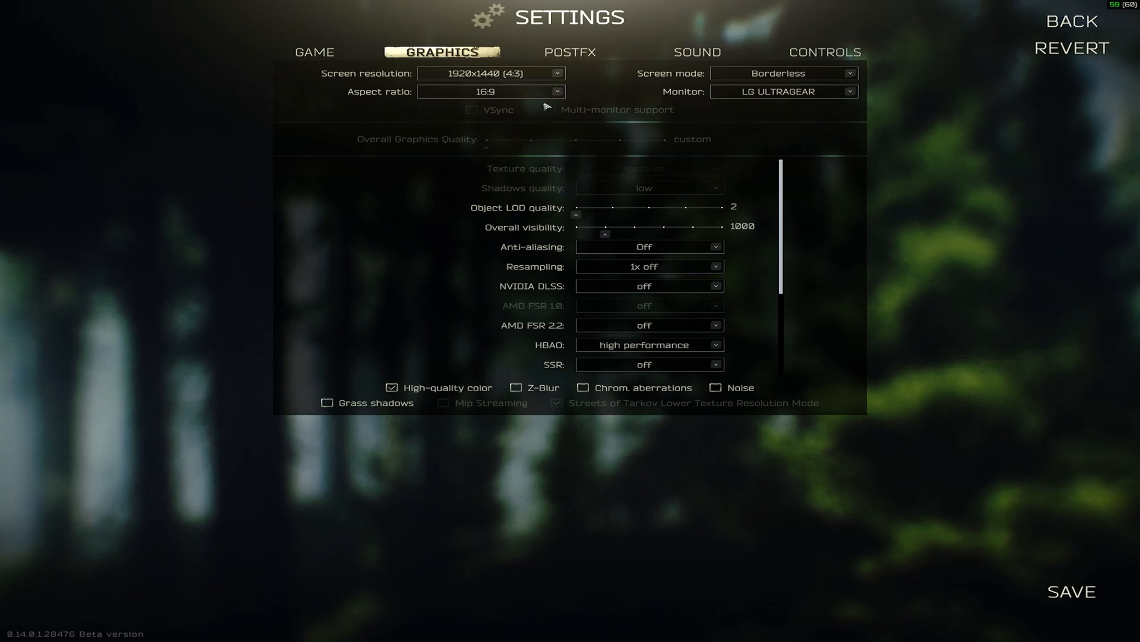